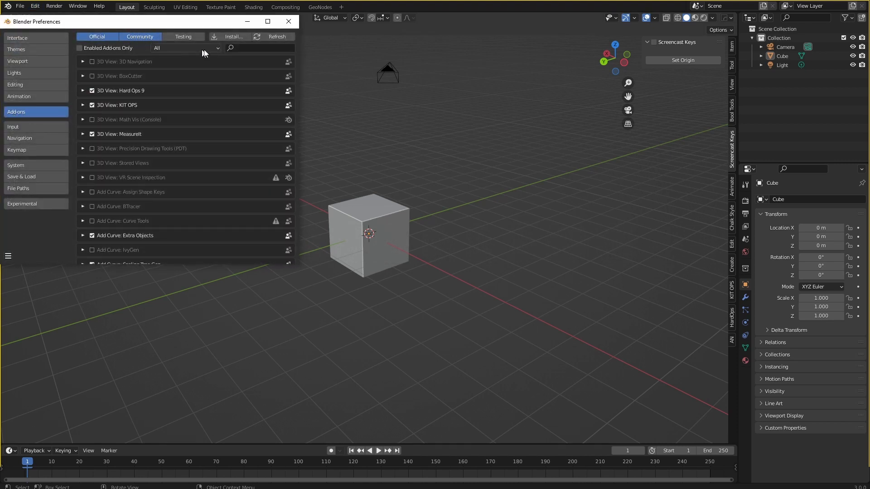
Install Sanctus-Library_v1.0.1.zip as an add-on and tick its checkbox to enable it
left_click(231, 37)
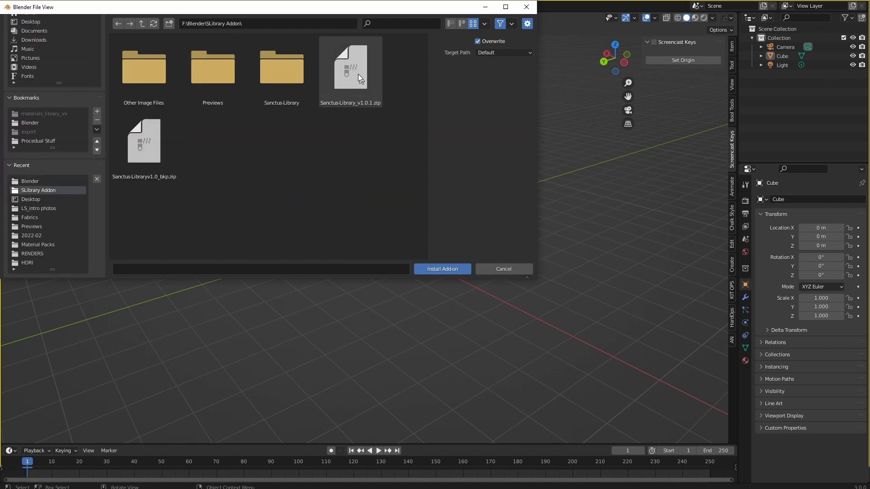
left_click(350, 66)
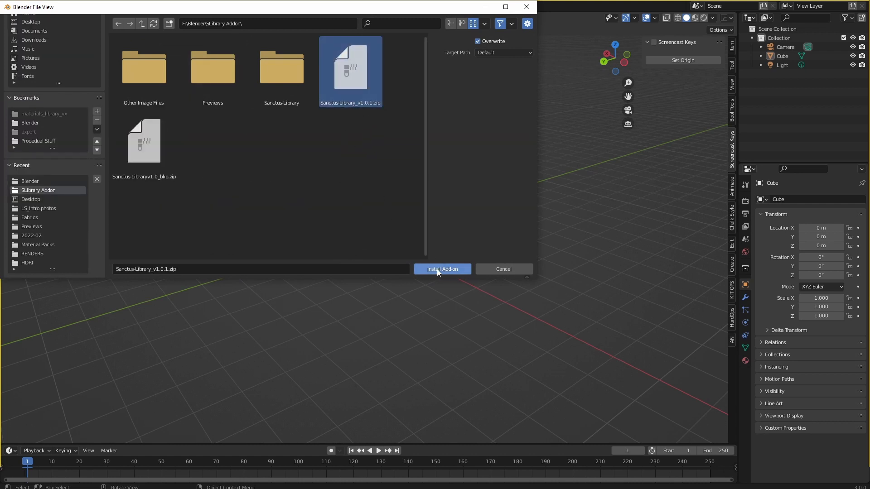
left_click(442, 269)
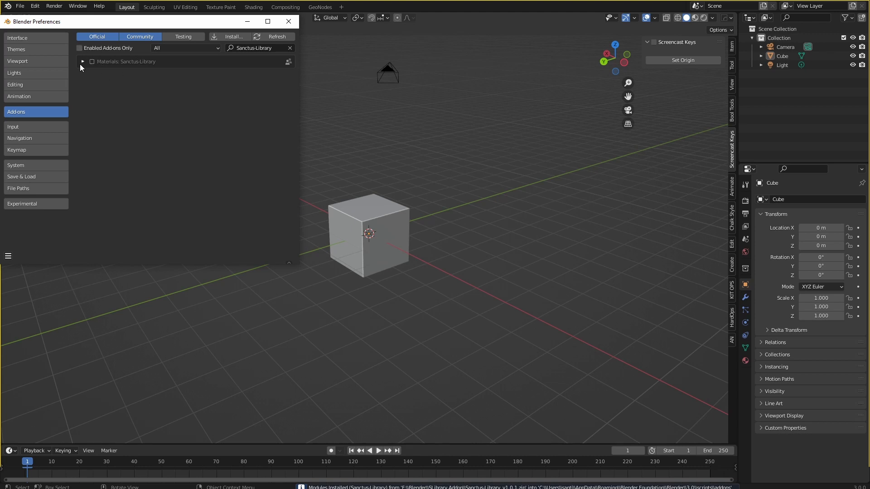
left_click(83, 61)
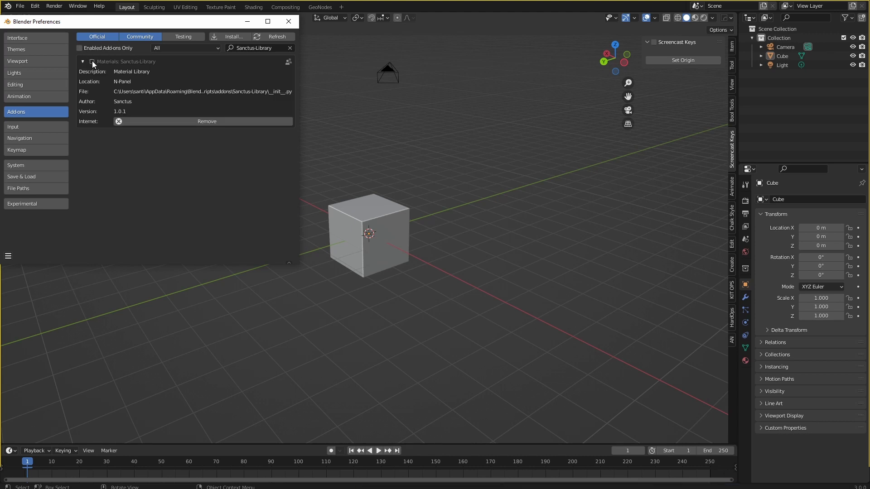
left_click(91, 62)
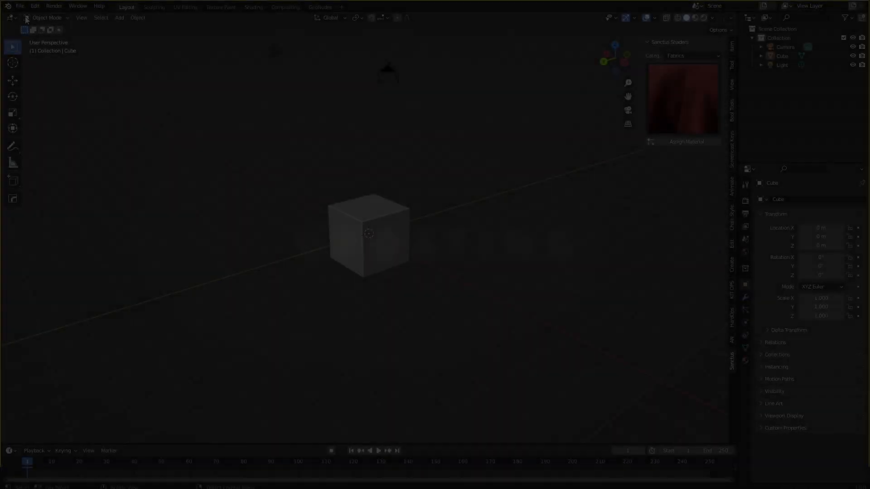
Find the add-on by searching 'san', reinstall Sanctus-Library_v1.0.1.zip, and close Preferences
left_click(35, 6)
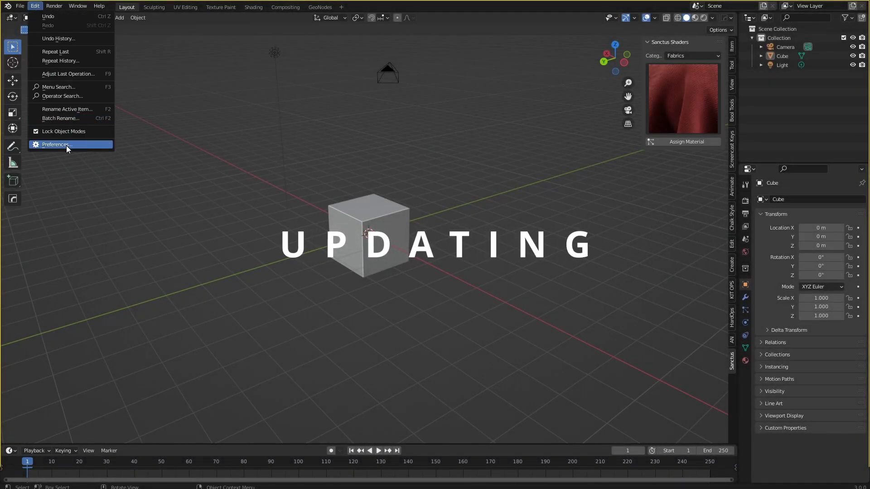
left_click(54, 145)
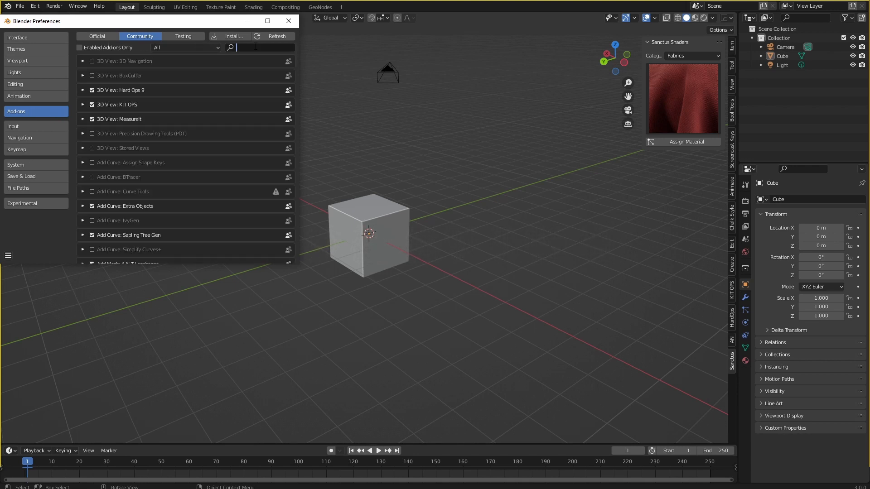
type("san")
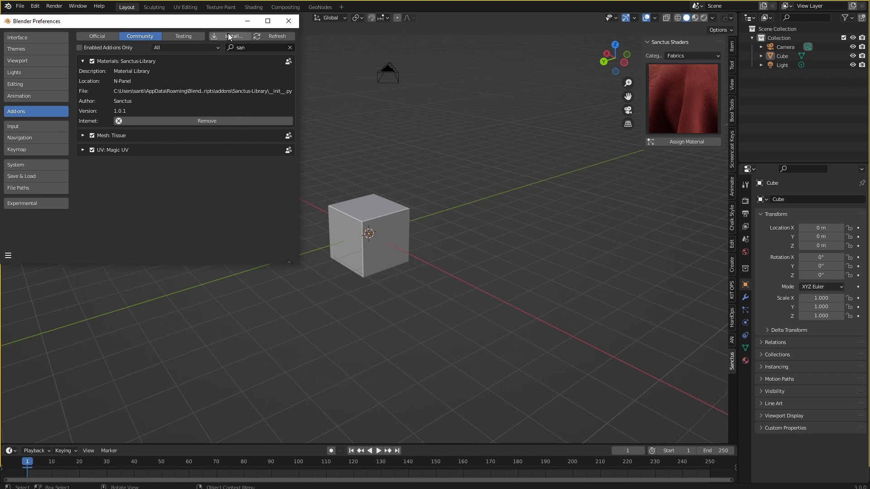
left_click(232, 36)
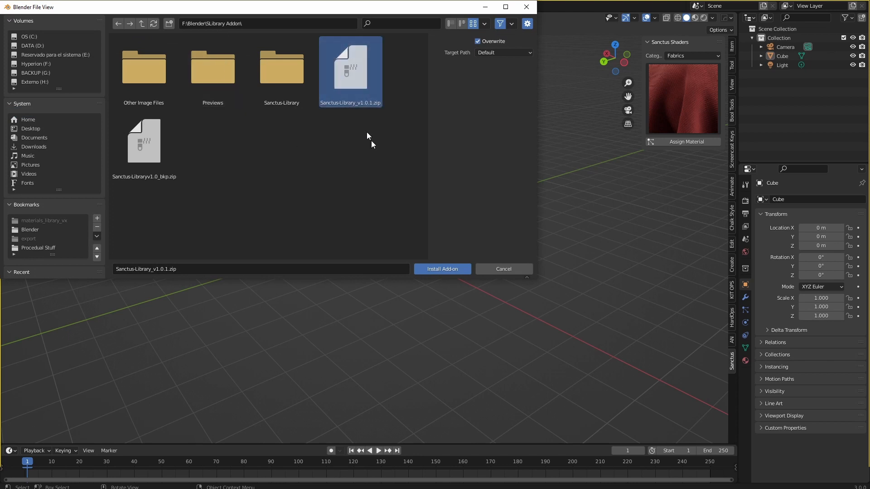
left_click(443, 269)
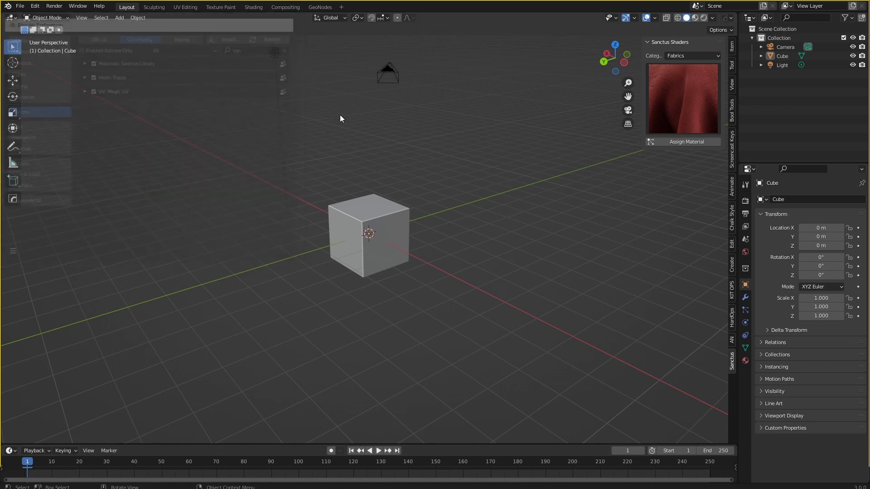
left_click(253, 7)
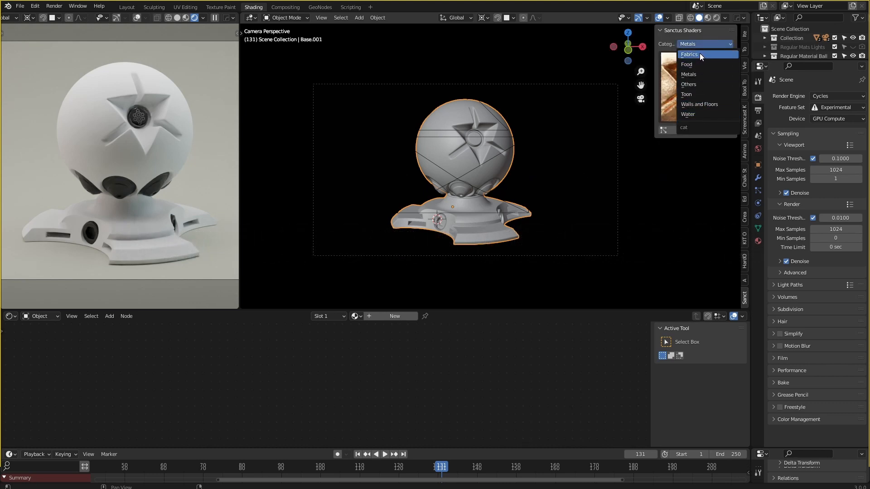
Switch the Sanctus Shaders category from Fabrics to Metals
left_click(689, 55)
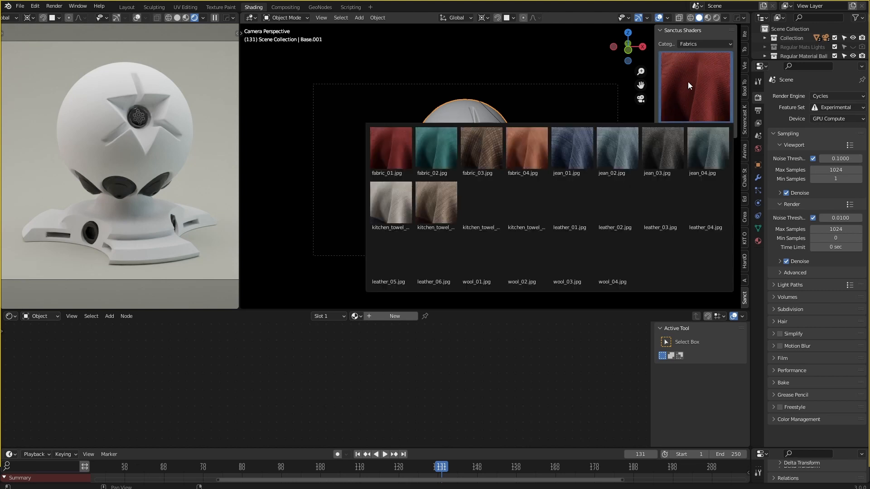
left_click(704, 44)
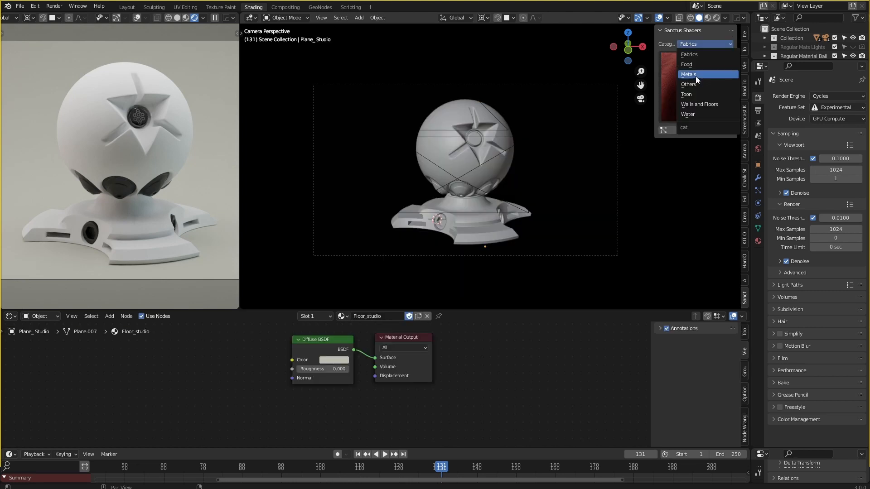
left_click(688, 74)
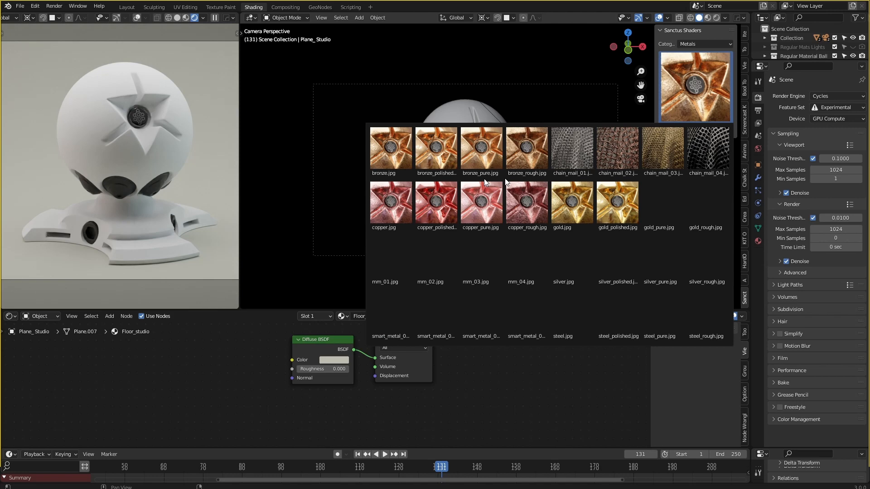
Pick the mm_03 metal material from the thumbnail gallery
left_click(435, 201)
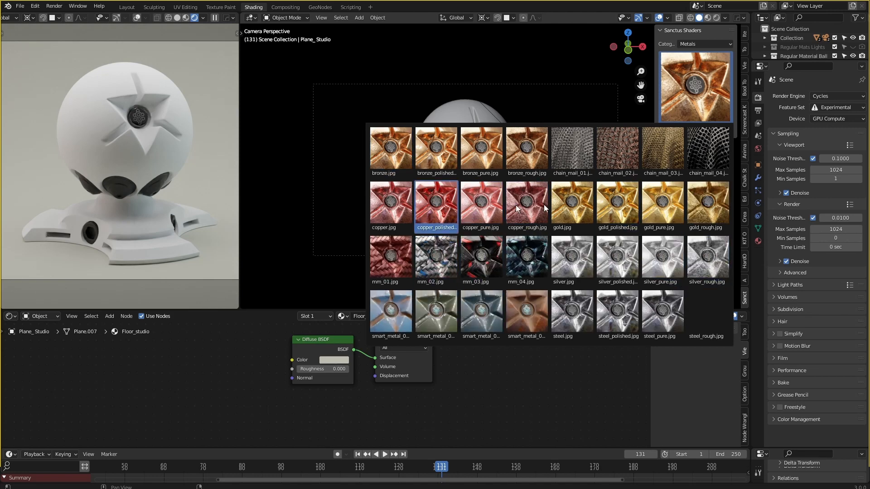
left_click(708, 148)
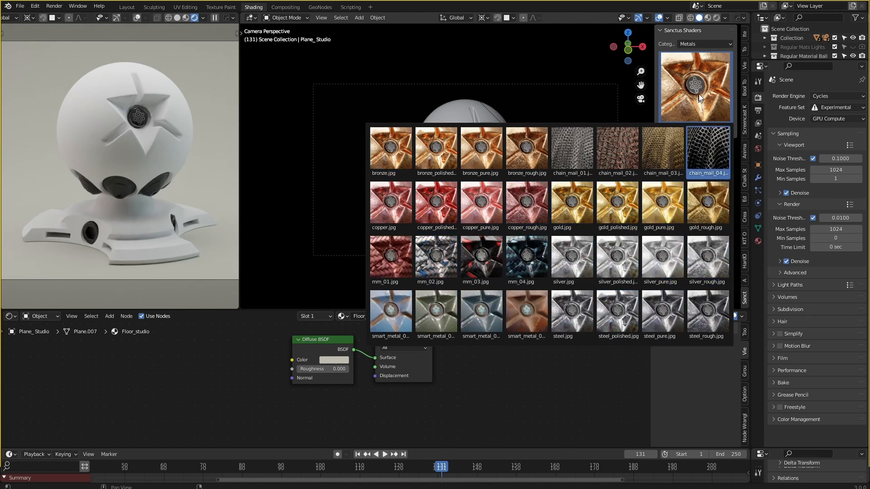
left_click(436, 261)
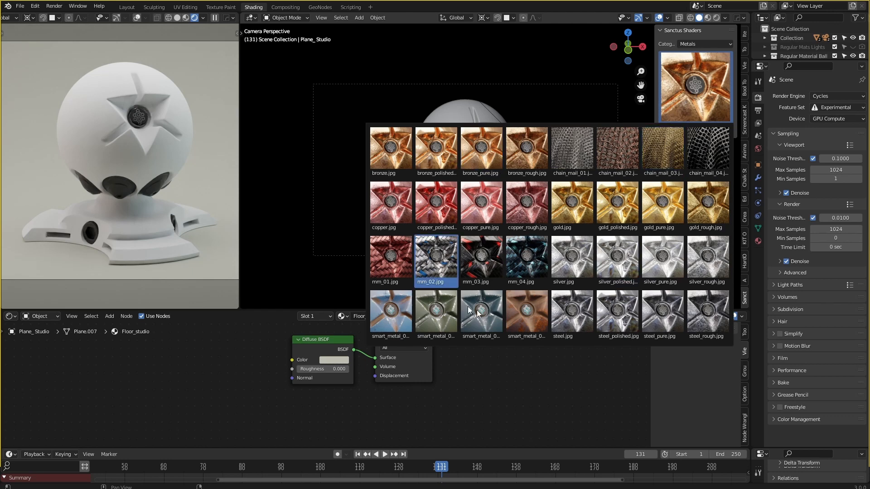
left_click(482, 261)
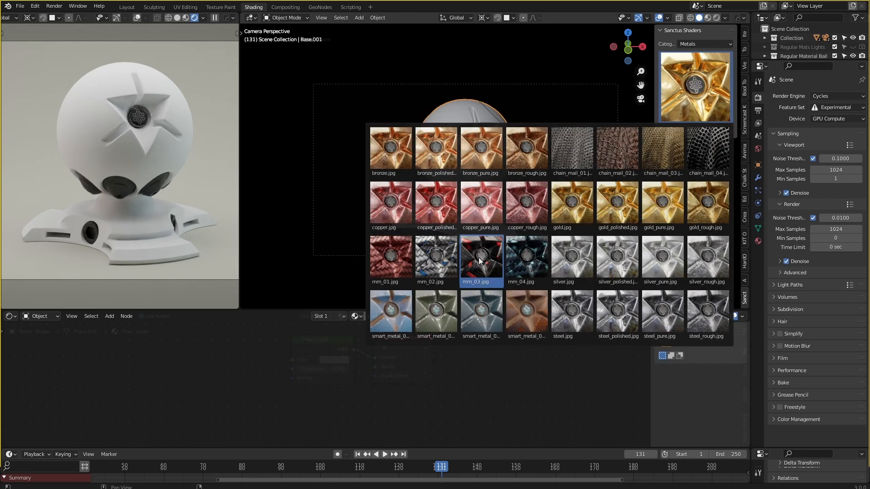
left_click(480, 257)
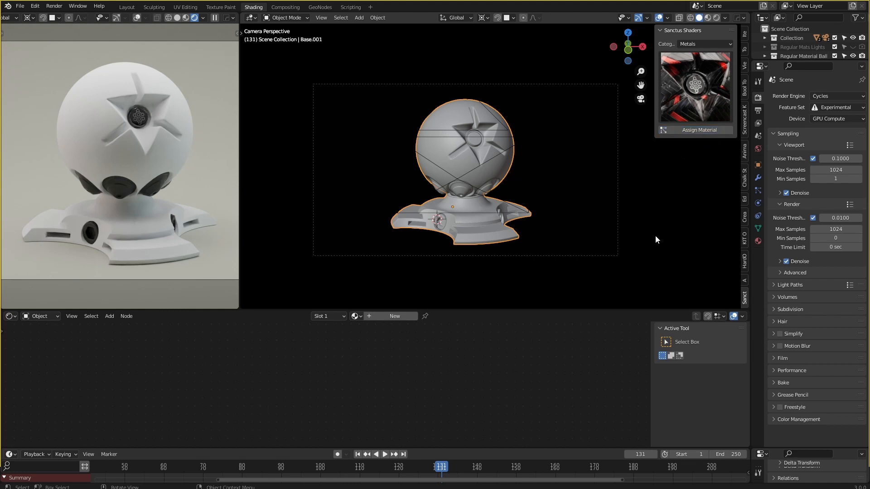
Assign mm_03 to Base.001 with the Sanctus panel's Assign Material button
left_click(699, 130)
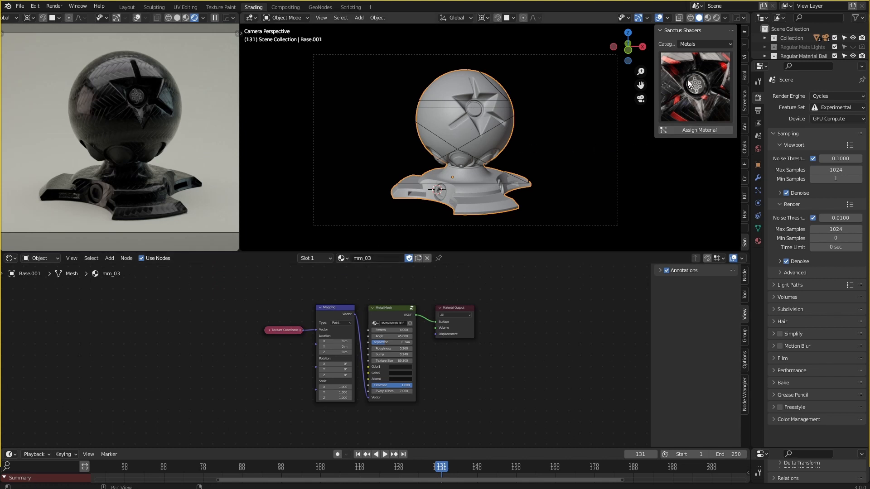
mouse_move(678, 127)
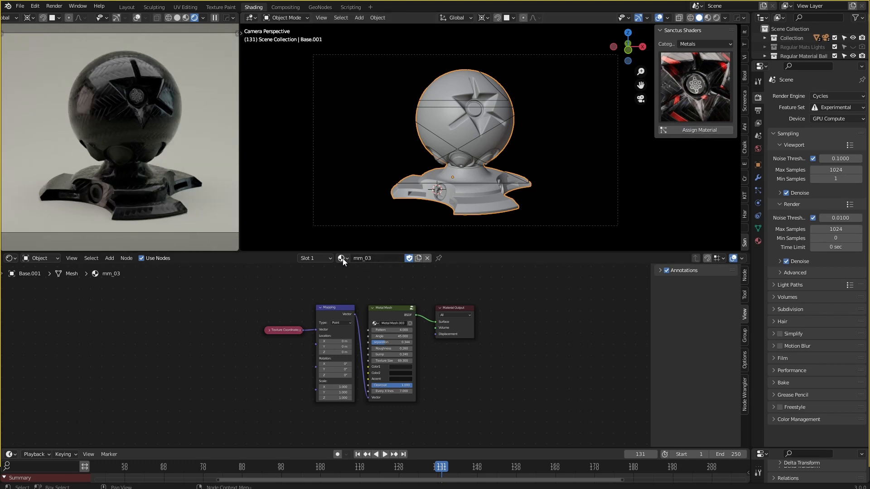
Choose a different existing material for the ball from the Browse Material list
left_click(344, 258)
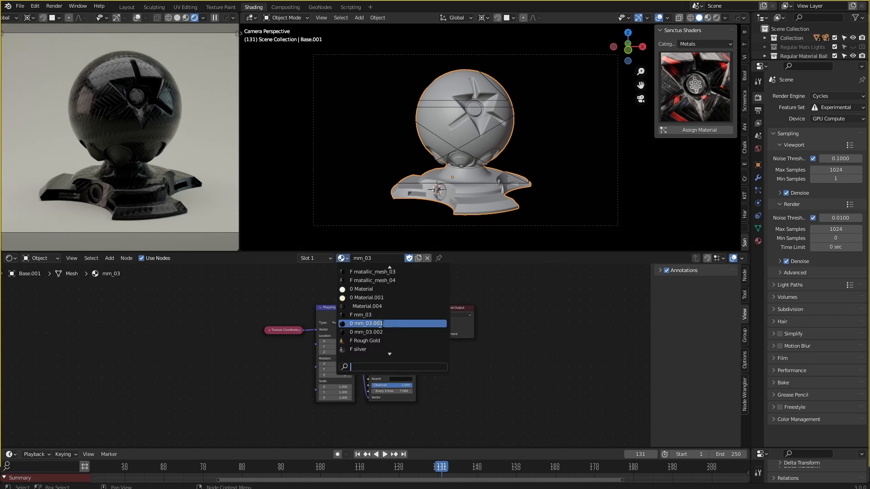
left_click(366, 323)
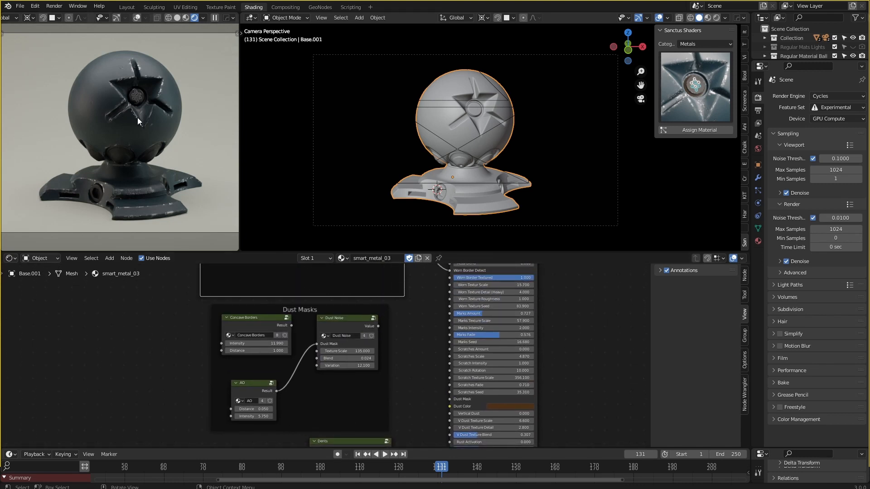
mouse_move(171, 129)
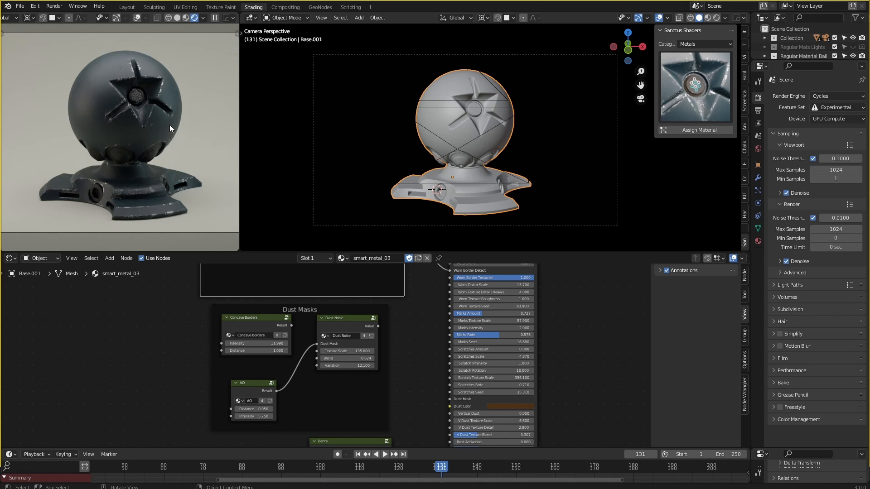
mouse_move(403, 327)
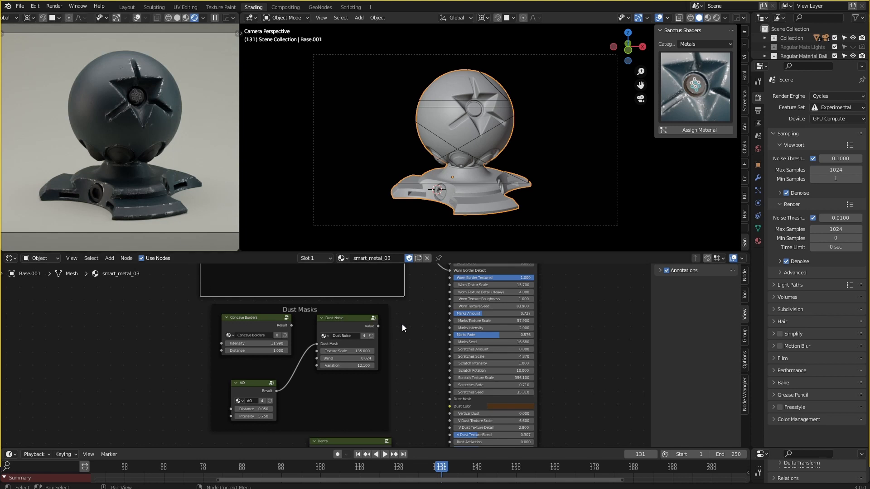
mouse_move(425, 350)
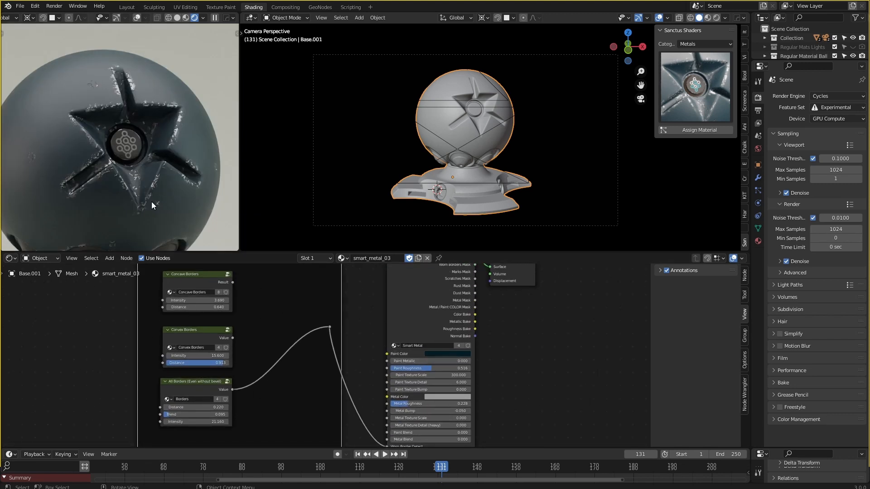
mouse_move(270, 386)
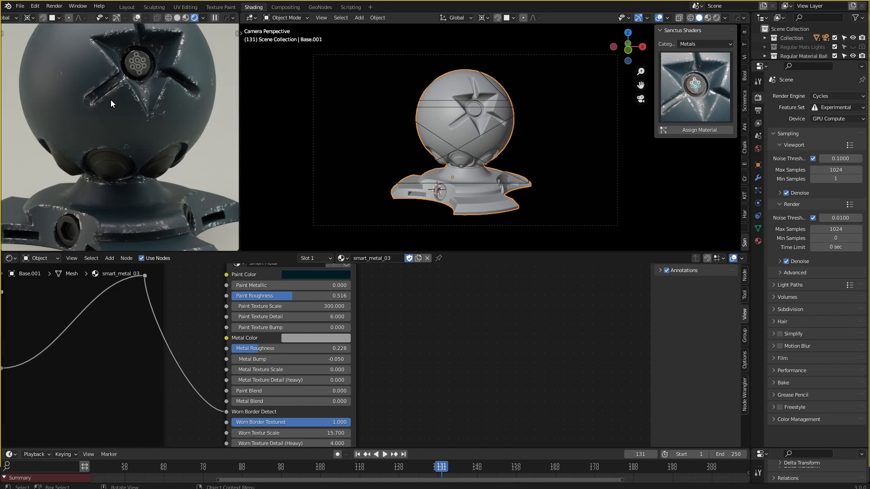
mouse_move(103, 114)
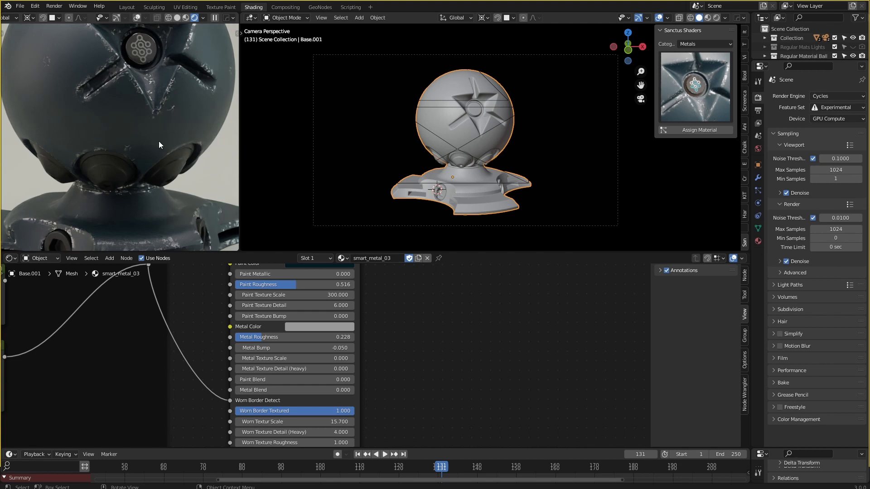
mouse_move(207, 364)
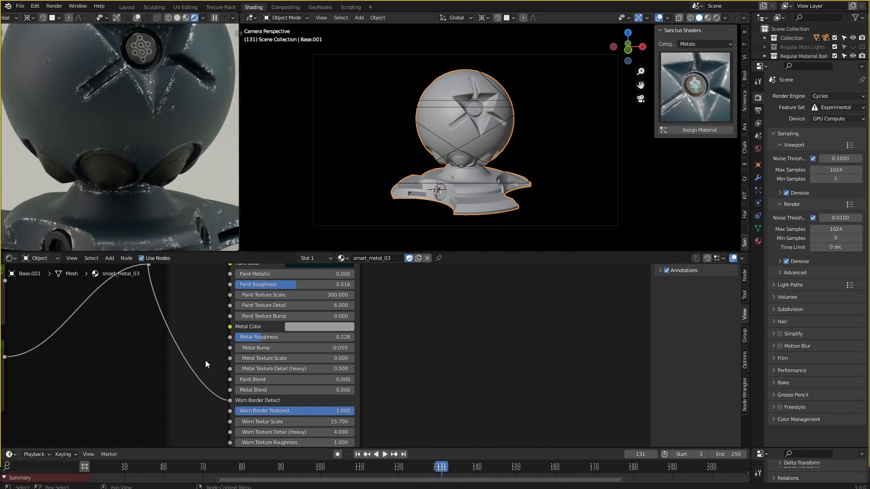
Set Rust Progress 0.456 and Rust Activation 0.492, and link Dents Inverted to Dents
scroll("down", 3)
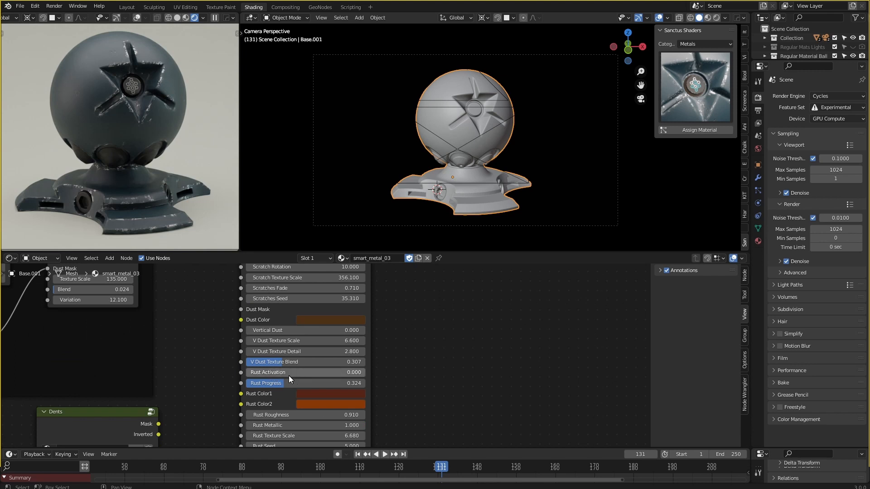
left_click_drag(266, 372, 289, 372)
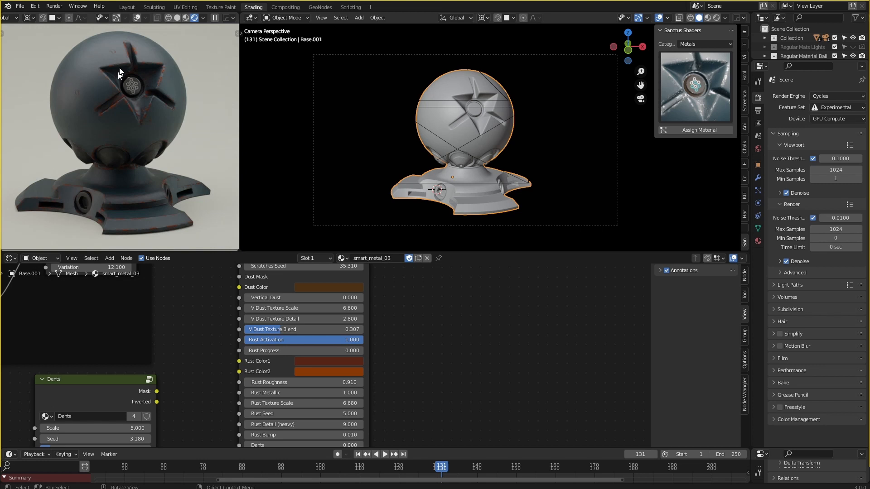
mouse_move(109, 74)
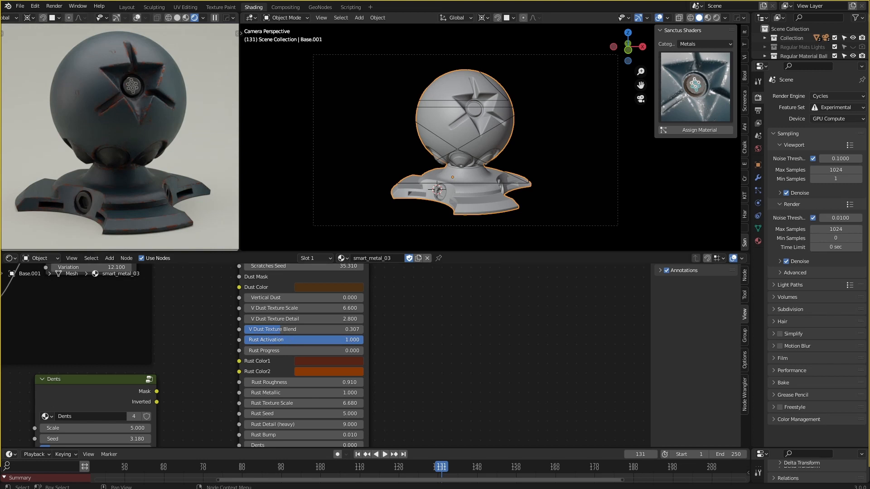
left_click_drag(355, 340, 296, 339)
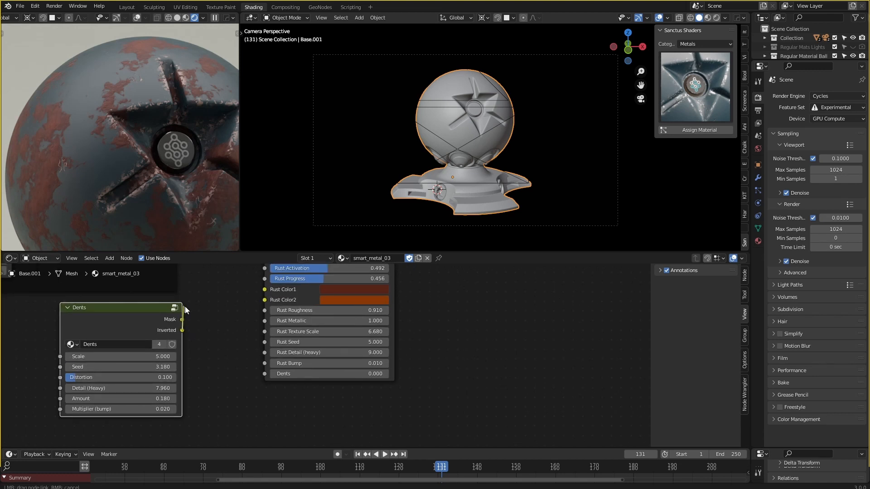
left_click_drag(182, 320, 241, 366)
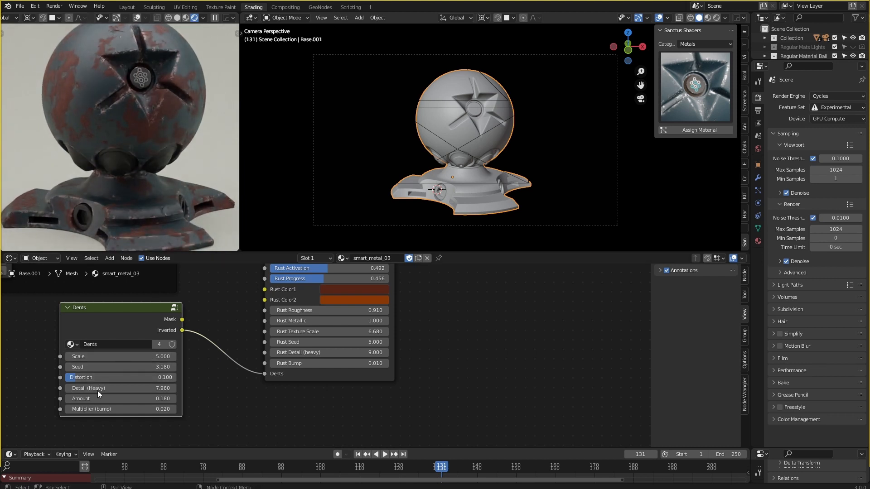
mouse_move(120, 409)
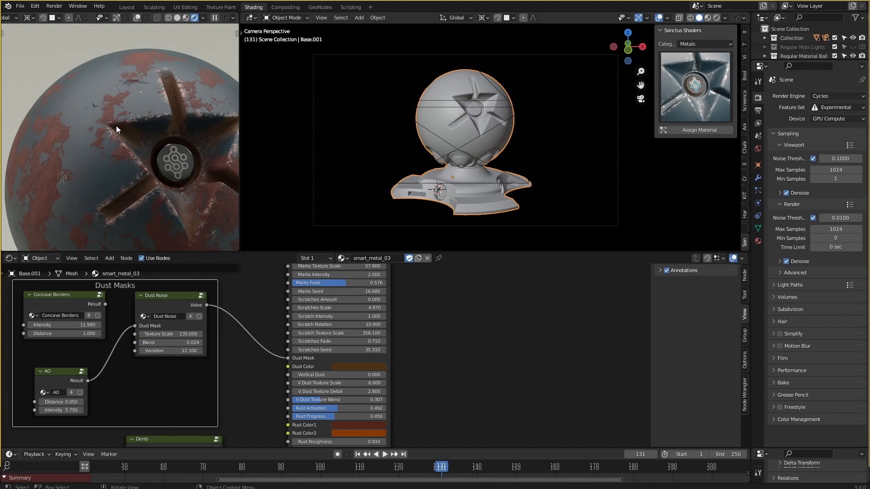
left_click_drag(117, 130, 138, 179)
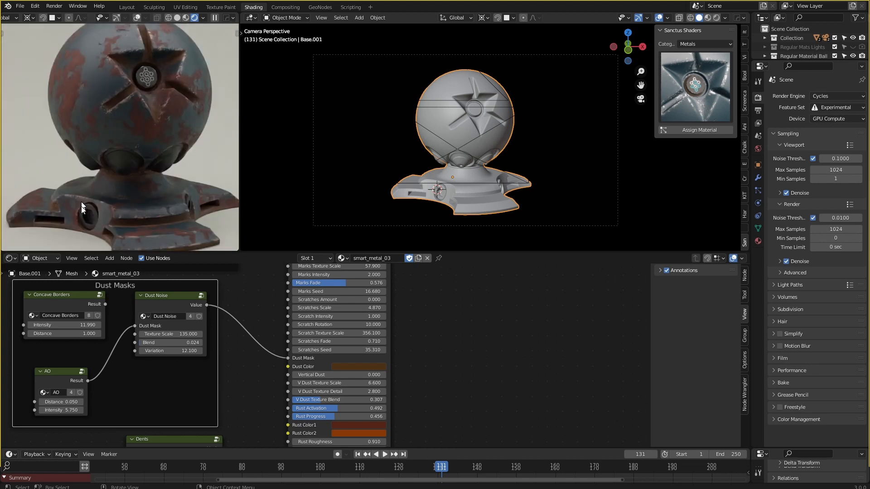
mouse_move(14, 224)
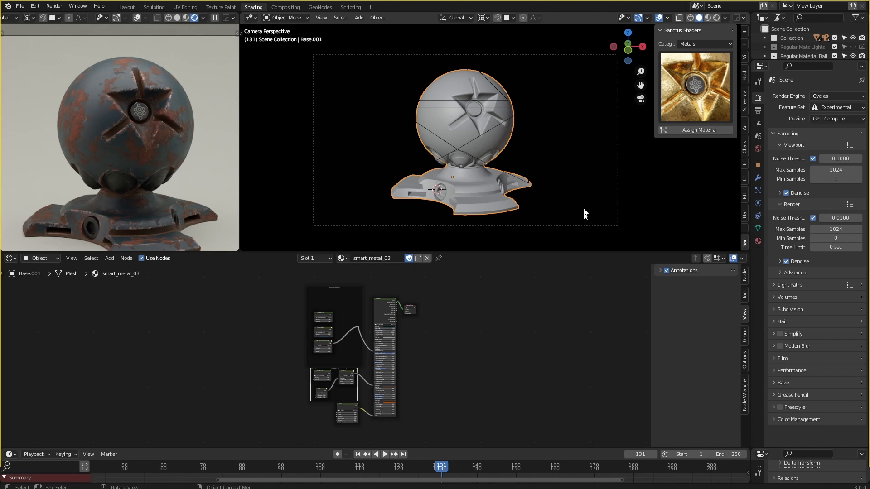
mouse_move(552, 170)
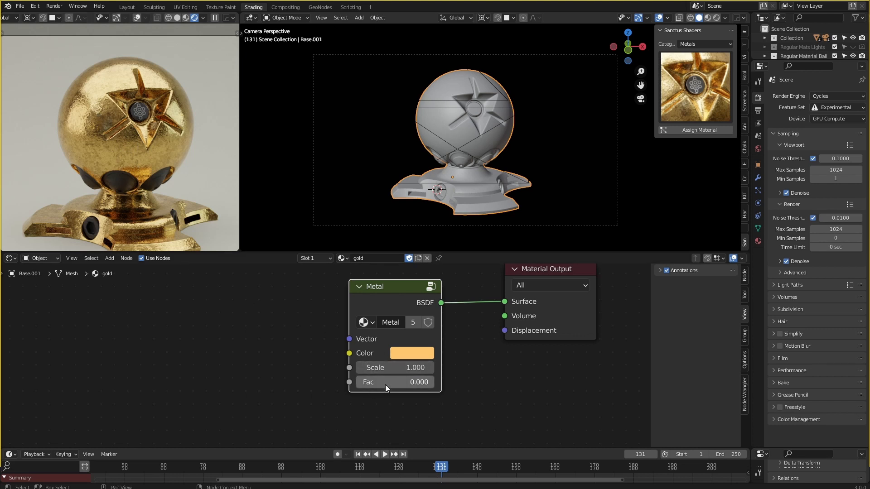
Adjust the Fac value on the gold Metal node
left_click_drag(381, 382, 383, 378)
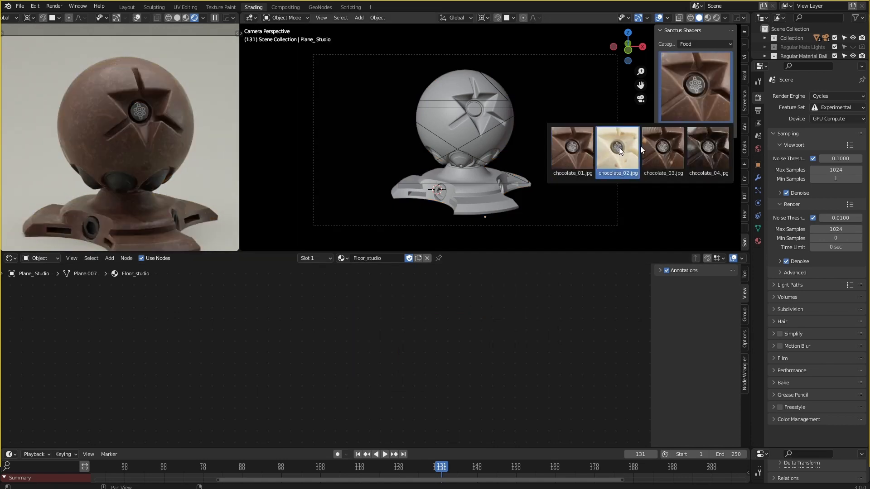
Pick chocolate_02 from the Food thumbnail grid
left_click(617, 149)
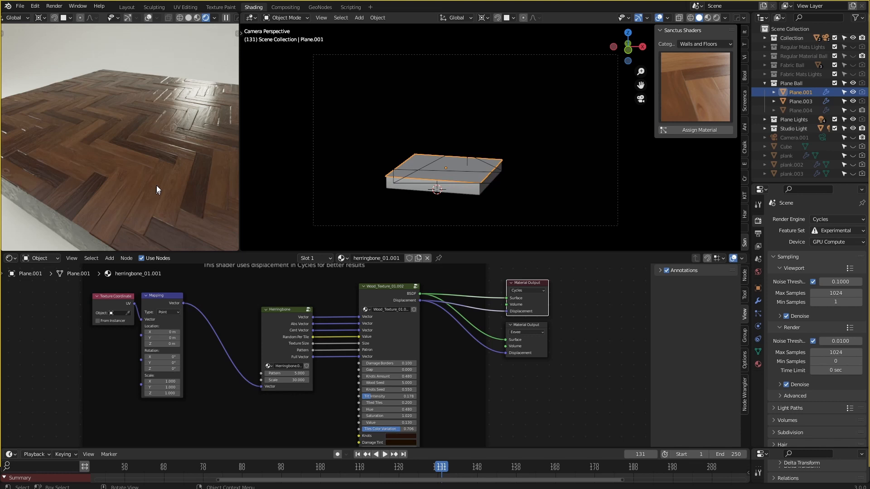
mouse_move(133, 157)
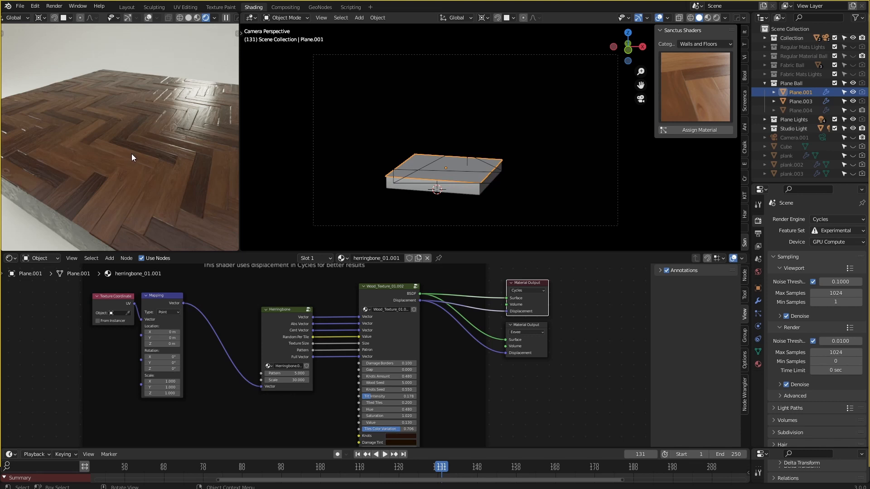
mouse_move(153, 175)
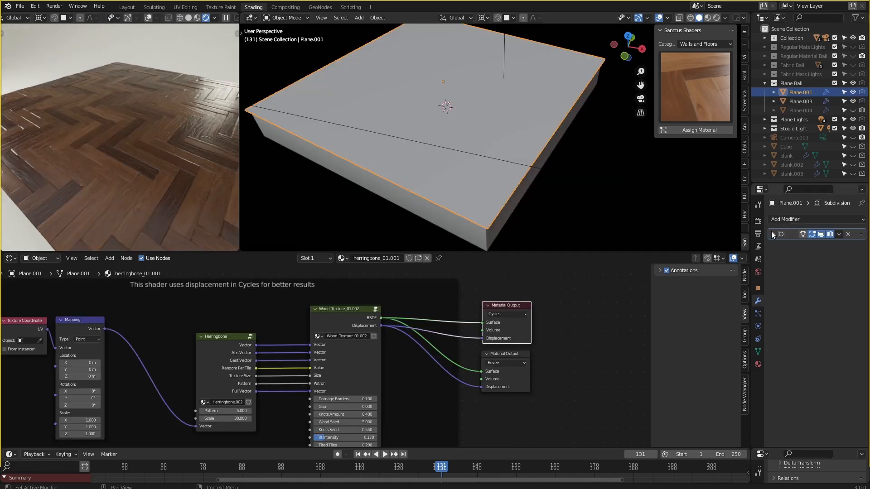
Inspect the Subdivision modifier on the Plane.001 herringbone slab
left_click(779, 234)
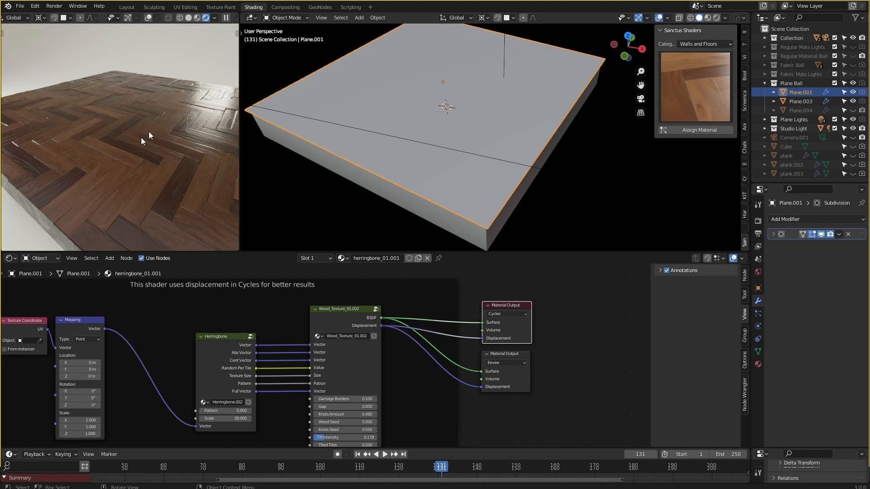
mouse_move(122, 155)
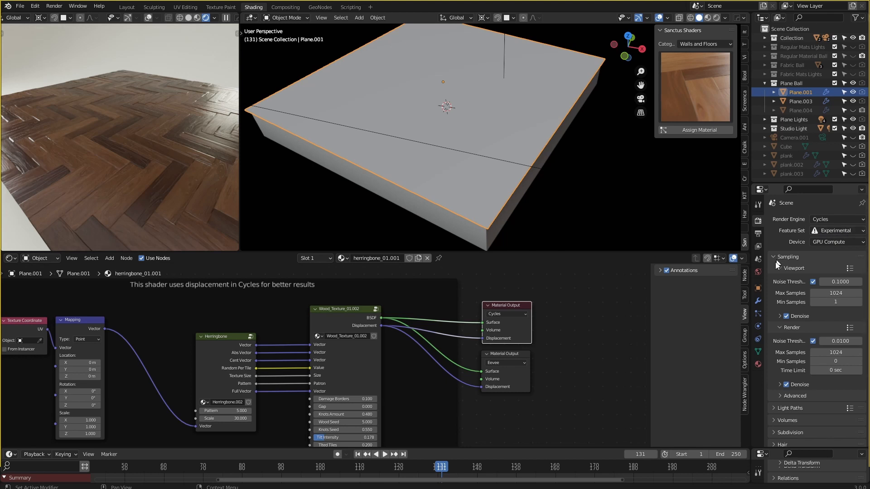
Set the render dicing rate to 1 px and enable Adaptive Subdivision on the modifier
scroll("down", 3)
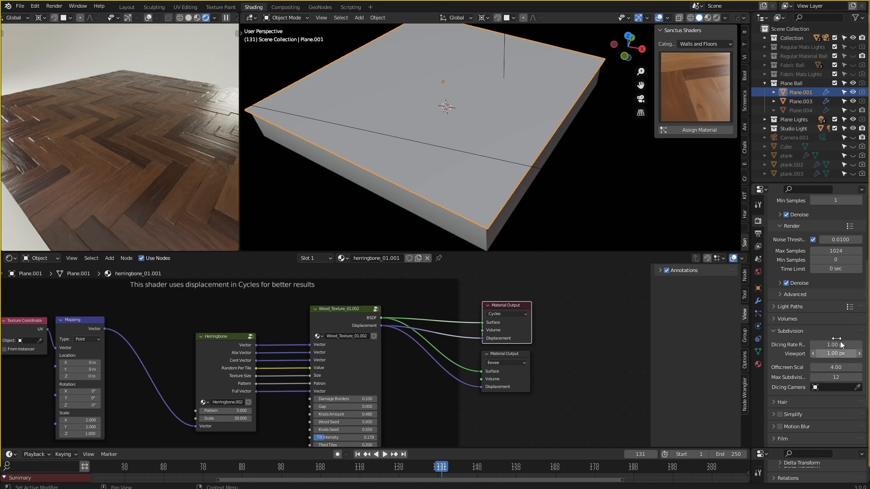
left_click(816, 218)
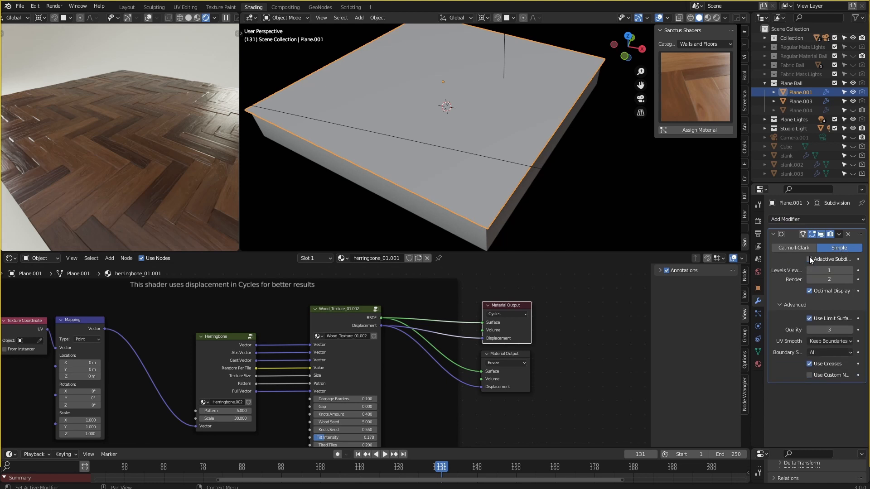
left_click(810, 259)
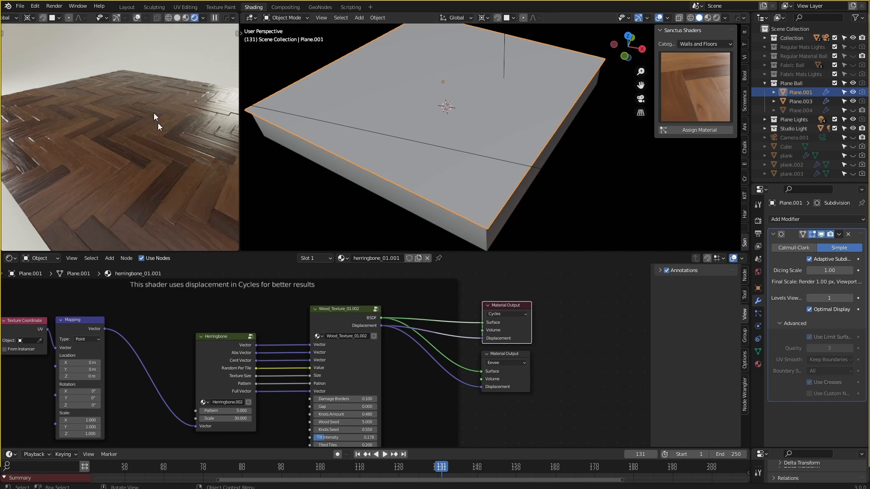
mouse_move(151, 198)
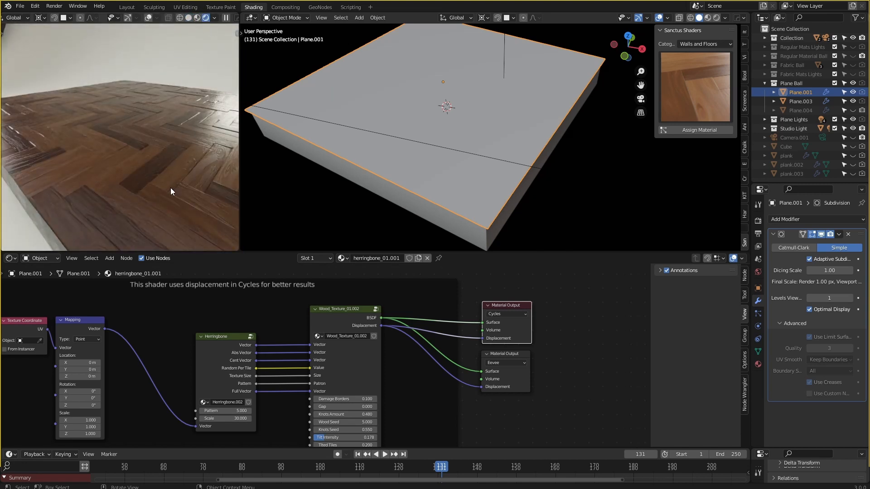
mouse_move(161, 162)
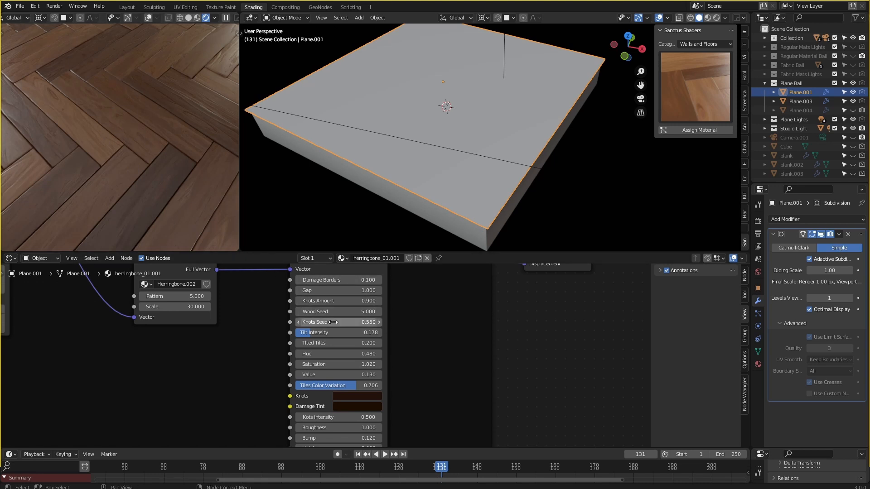
mouse_move(331, 332)
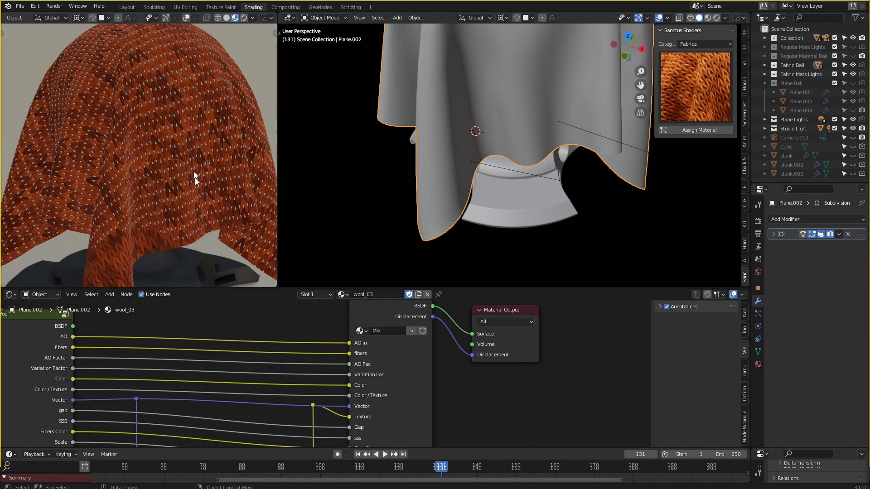
mouse_move(204, 49)
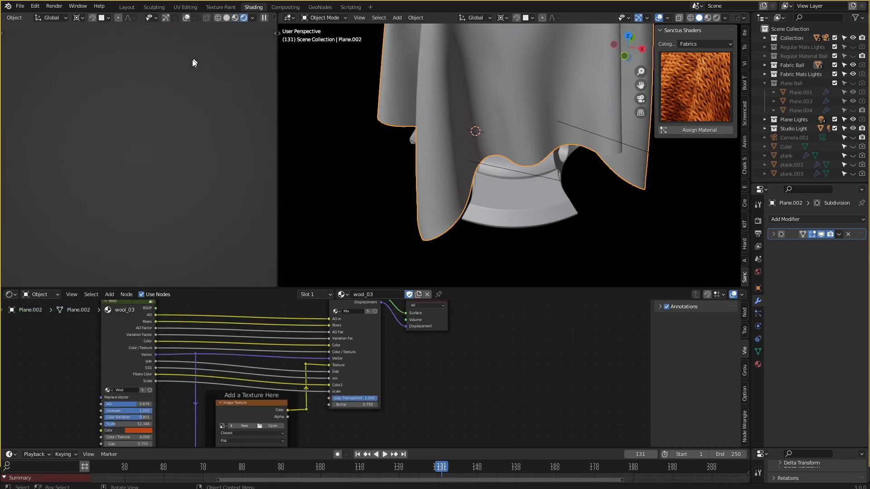
mouse_move(173, 123)
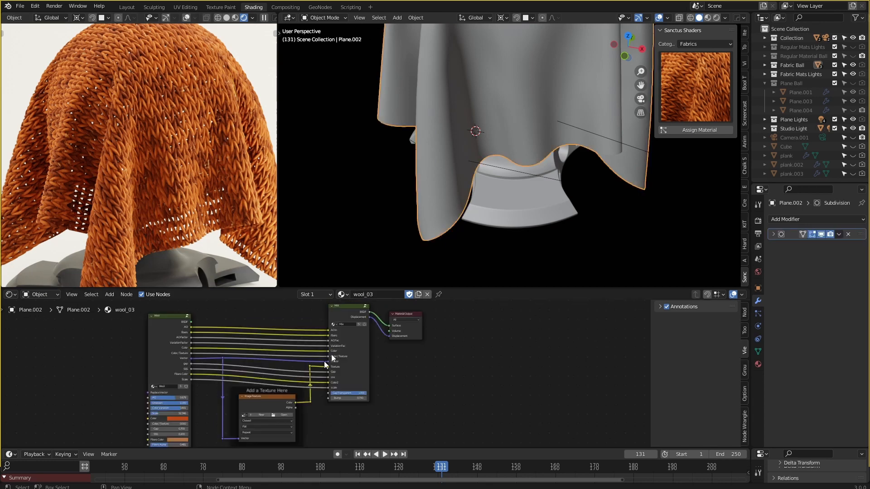
Review the wool_03 cloth's displacement settings and set the Wool node Gap to 1.000
left_click(757, 364)
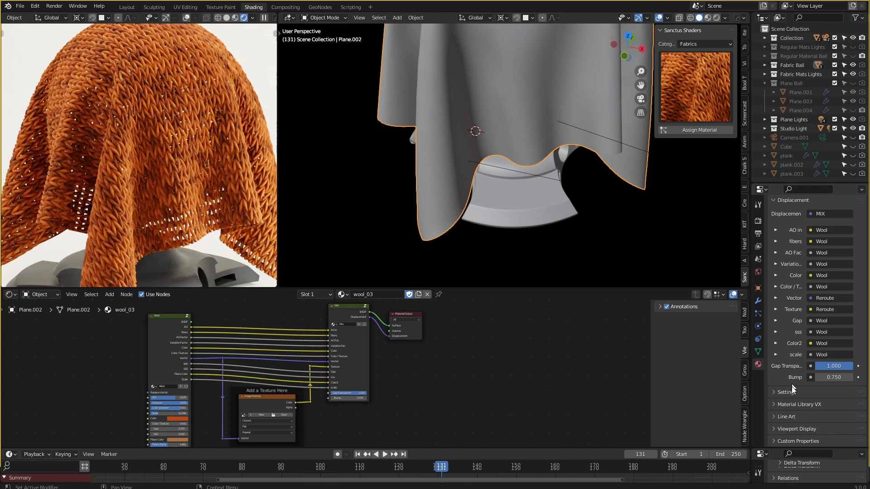
scroll("down", 3)
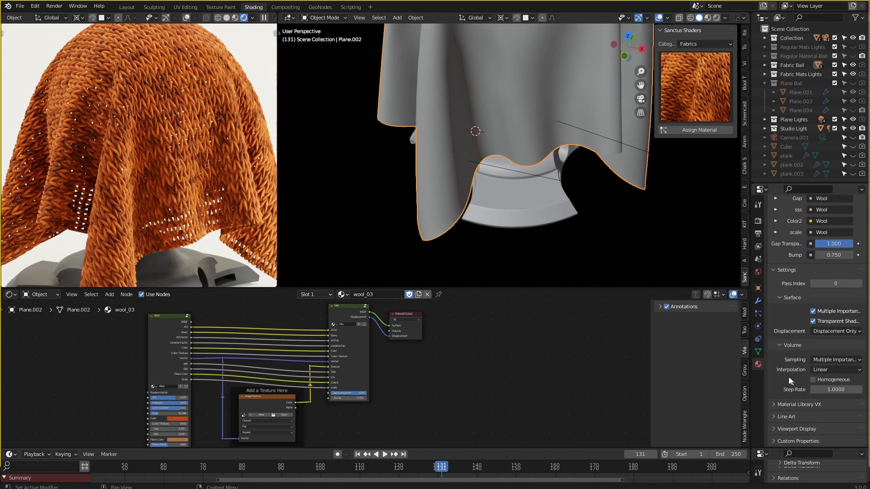
left_click(836, 331)
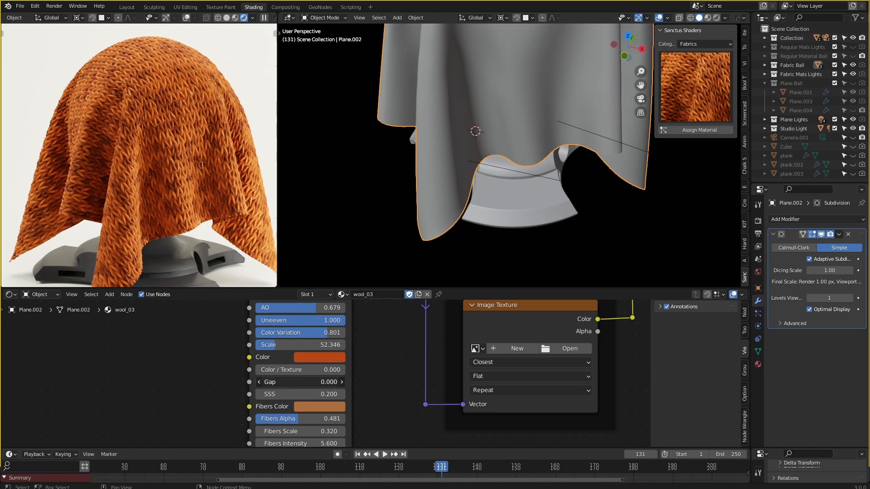
left_click(299, 382)
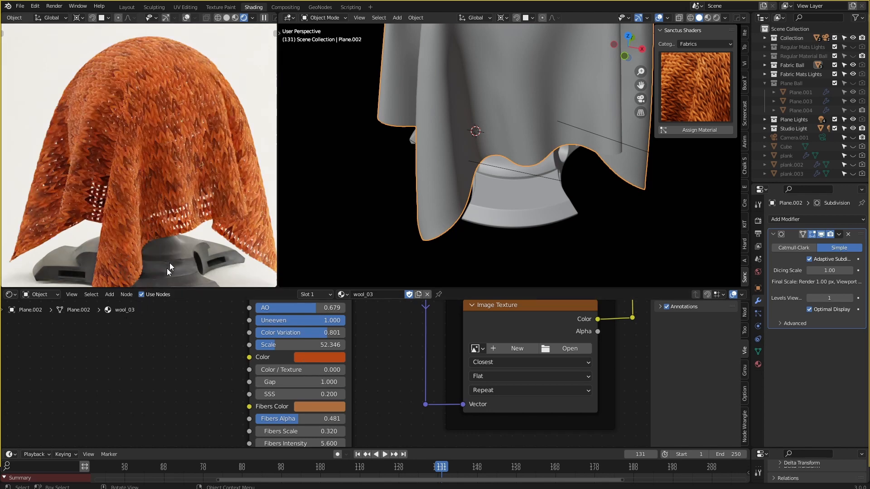
left_click(705, 44)
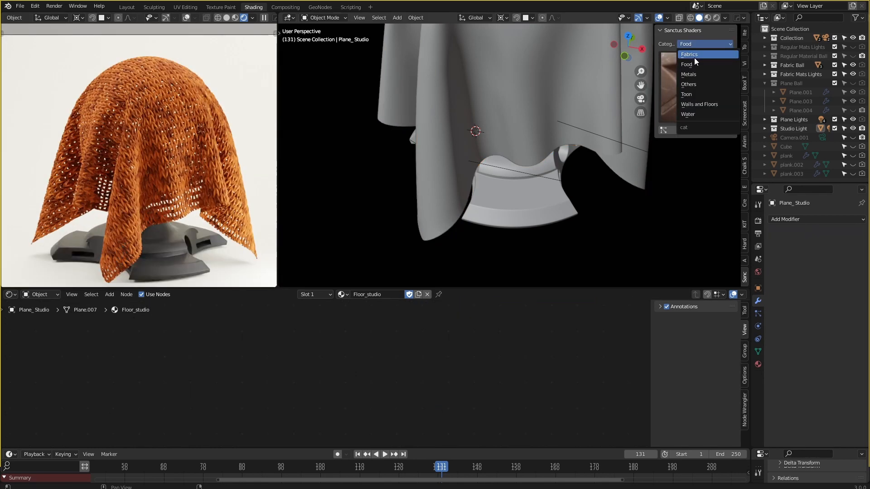
Switch the Sanctus Shaders category from Fabrics to Walls and Floors to preview floor textures
left_click(690, 54)
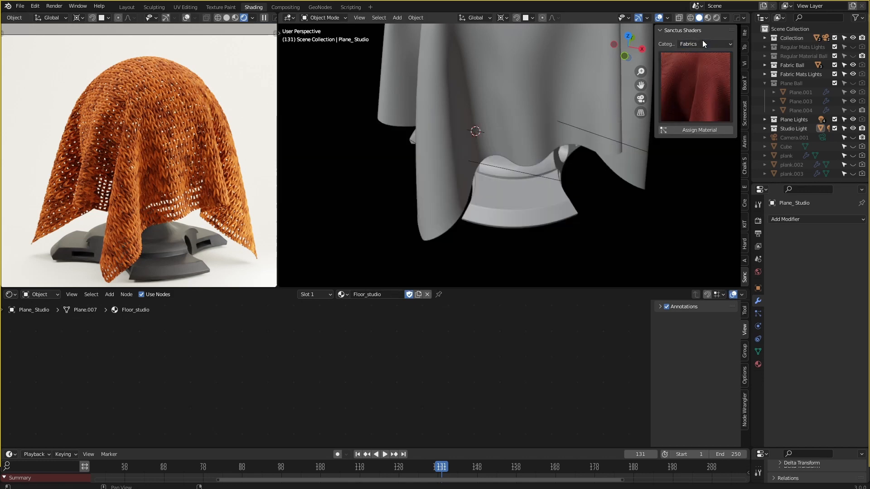
left_click(697, 44)
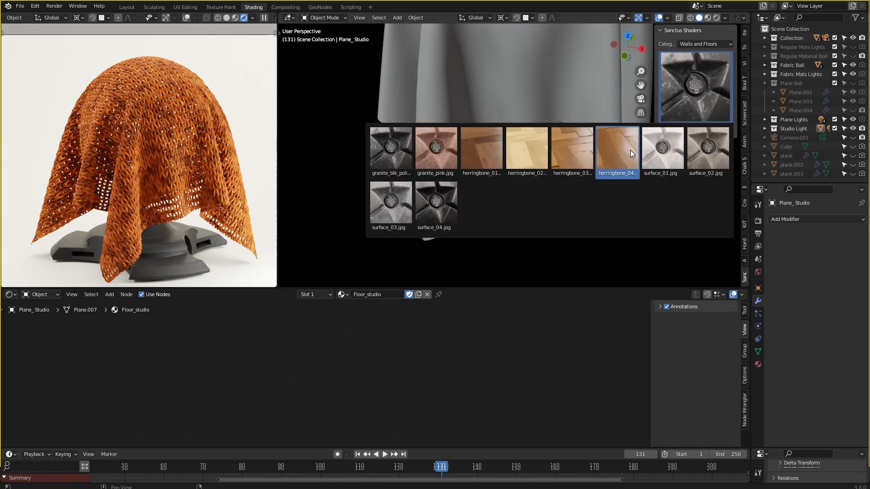
mouse_move(602, 153)
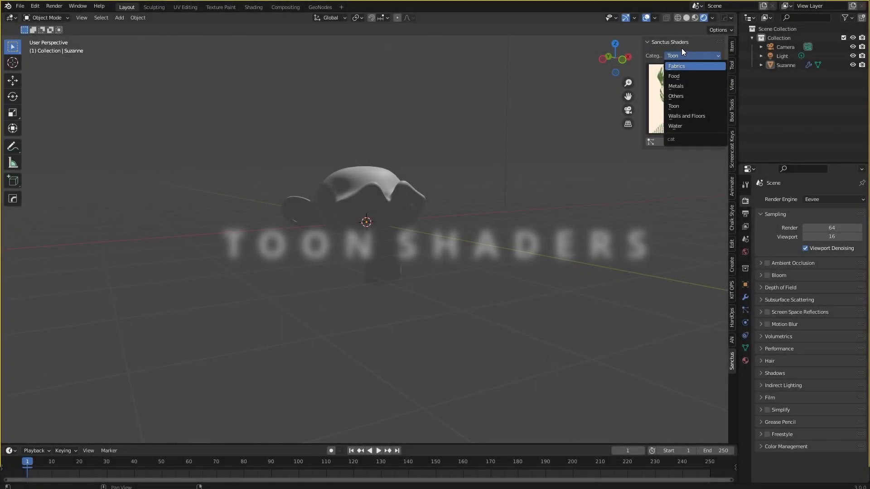
Open the Suzanne Layout scene and set the Sanctus Shaders category to Toon
left_click(673, 106)
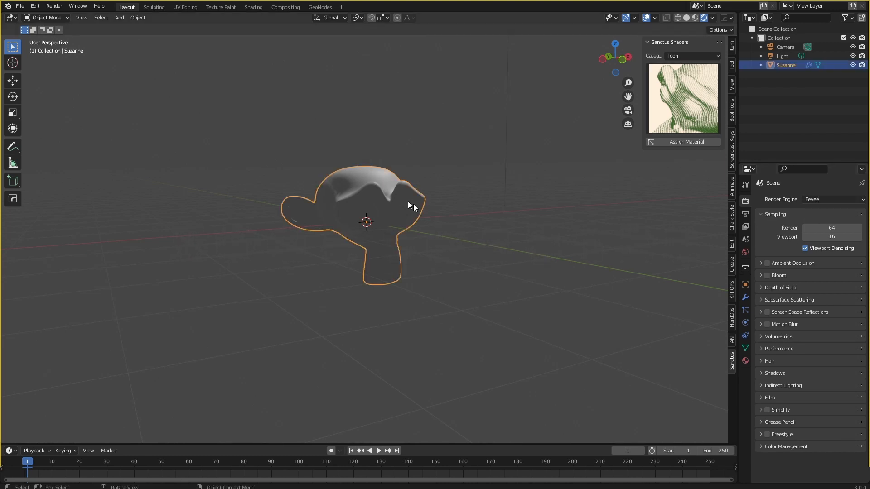
mouse_move(397, 201)
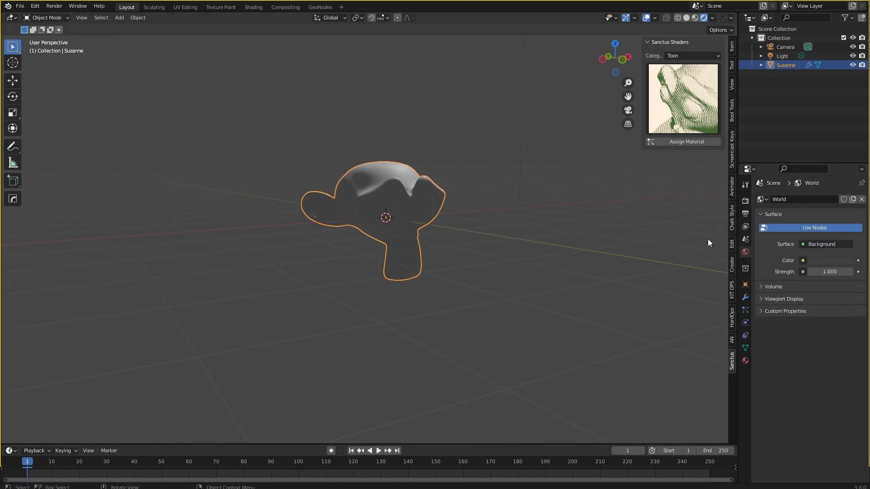
In the Shading workspace's world nodes, set the Background colour to black
left_click(252, 7)
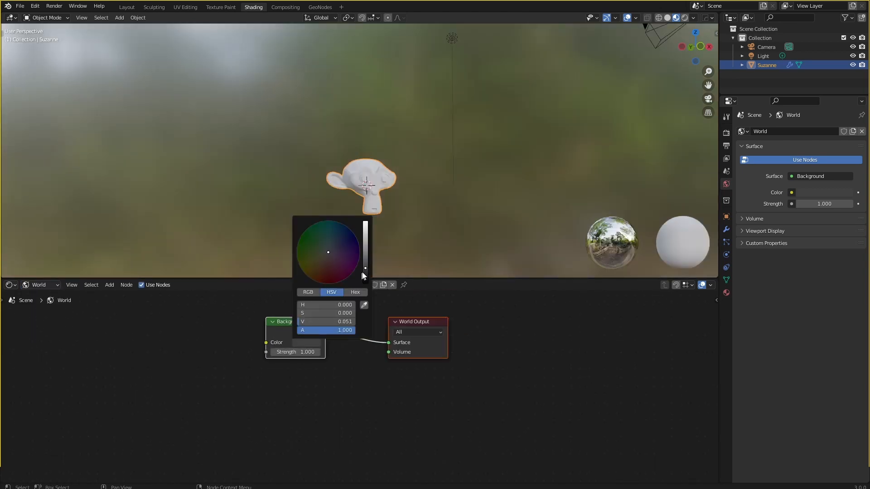
mouse_move(365, 272)
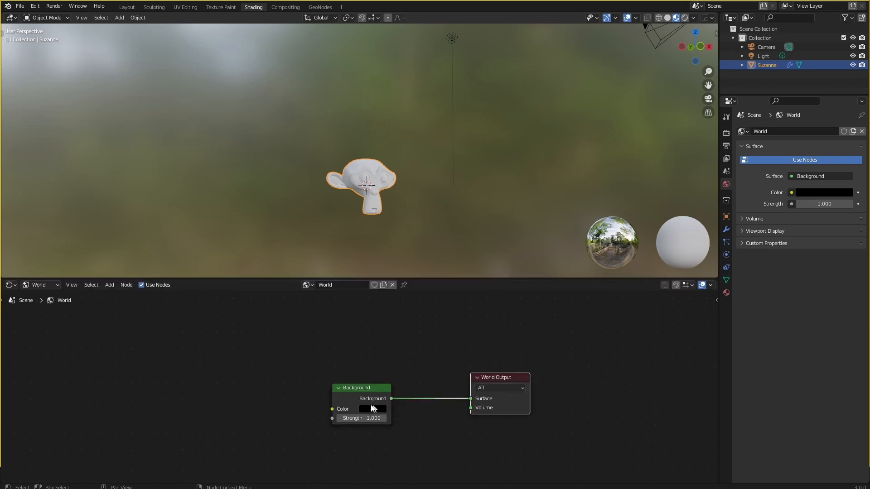
mouse_move(419, 327)
type("l")
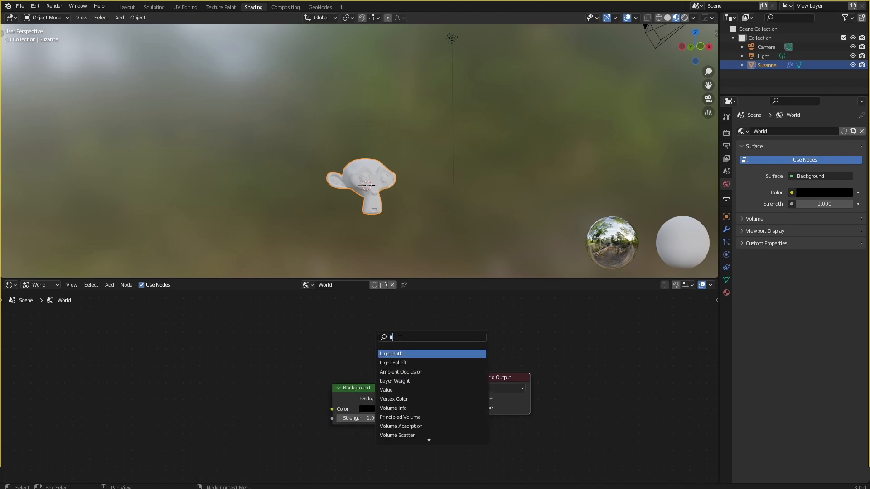
Mix two world Backgrounds by Is Camera Ray: first at strength 0, second grey
left_click(391, 354)
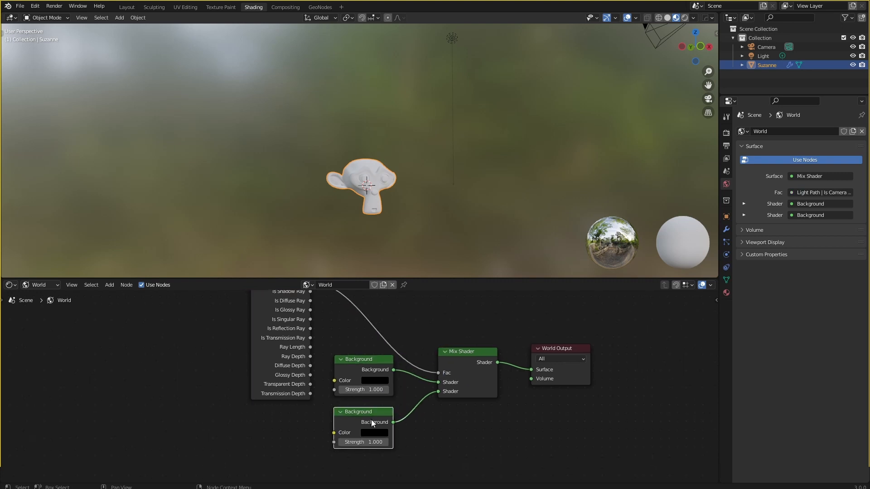
mouse_move(368, 253)
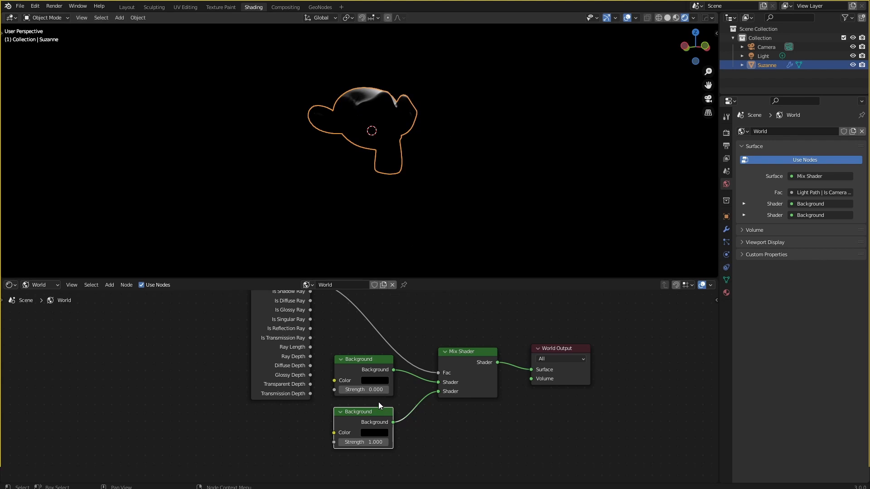
left_click(366, 381)
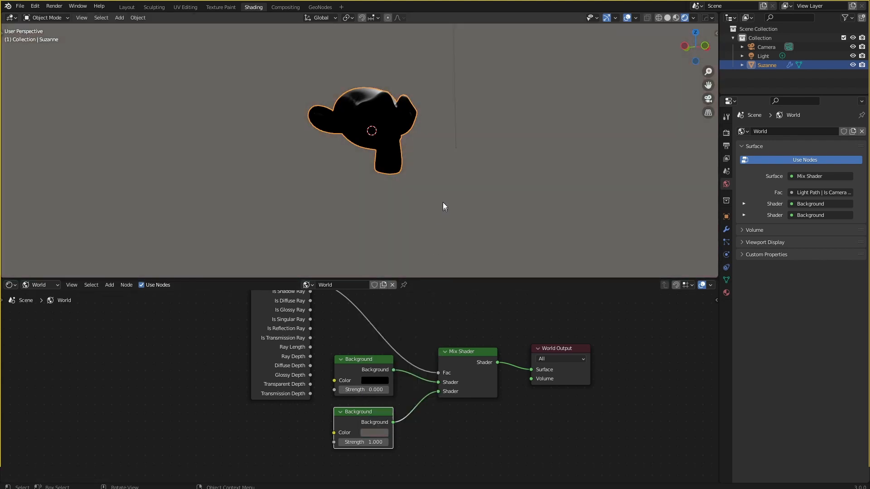
key("n")
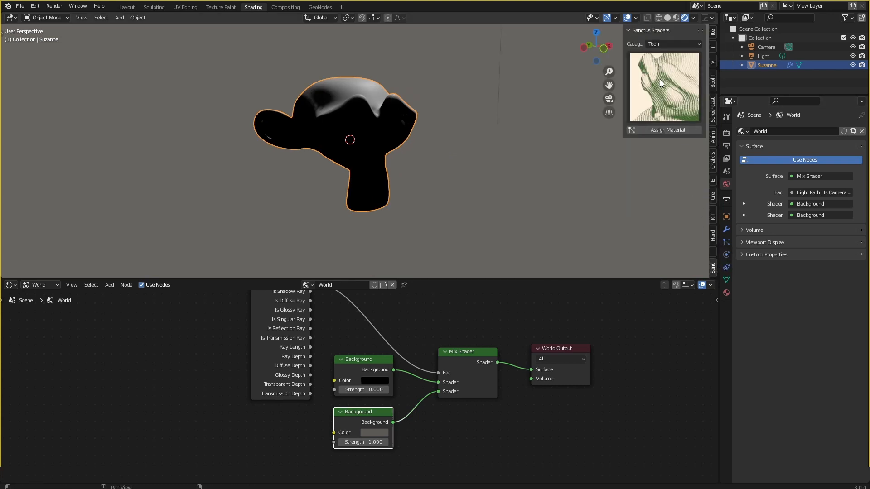
mouse_move(653, 76)
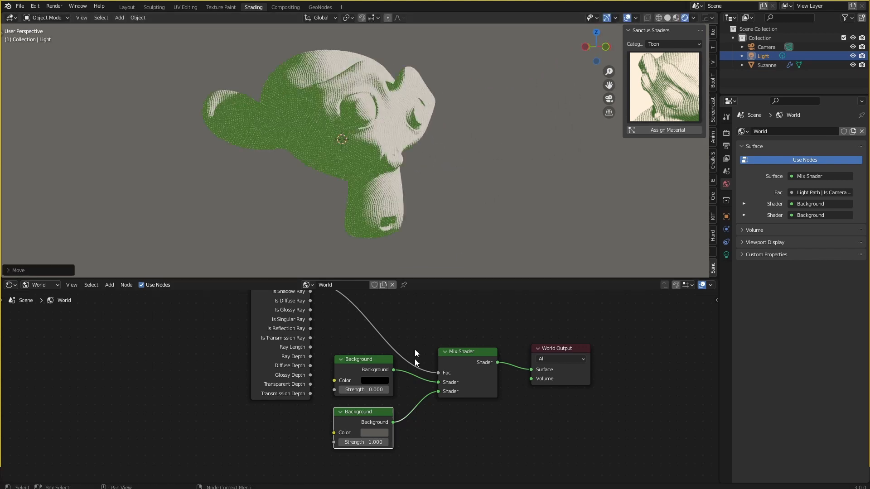
Assign bill_texture to Suzanne and a new UV sphere, then crosshatch to Suzanne
left_click(373, 380)
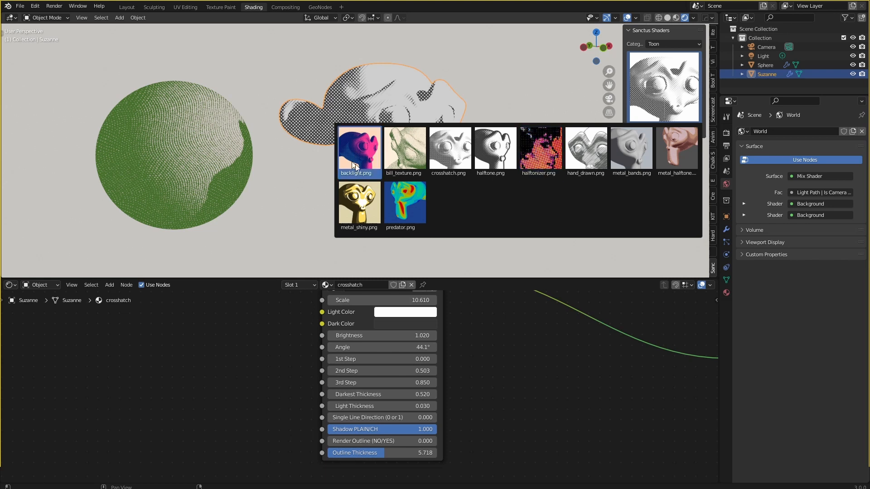
Assign the backlight.png toon material to Suzanne, then select the point light
left_click(359, 149)
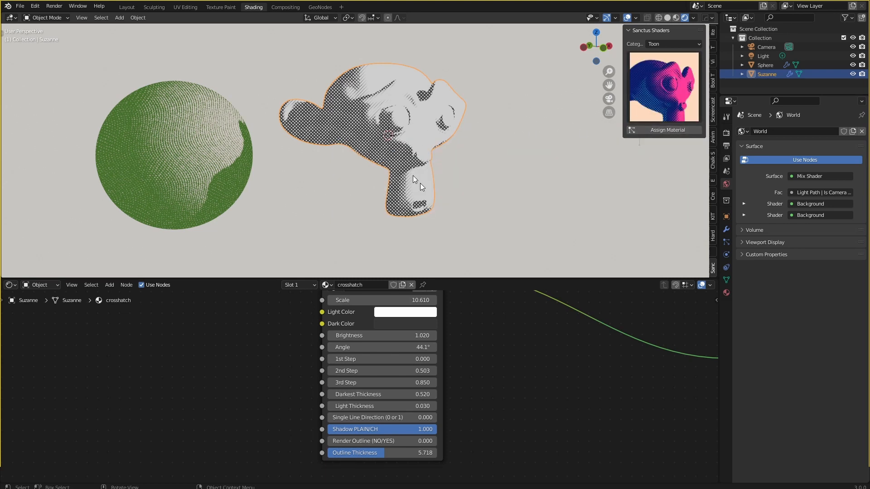
mouse_move(565, 148)
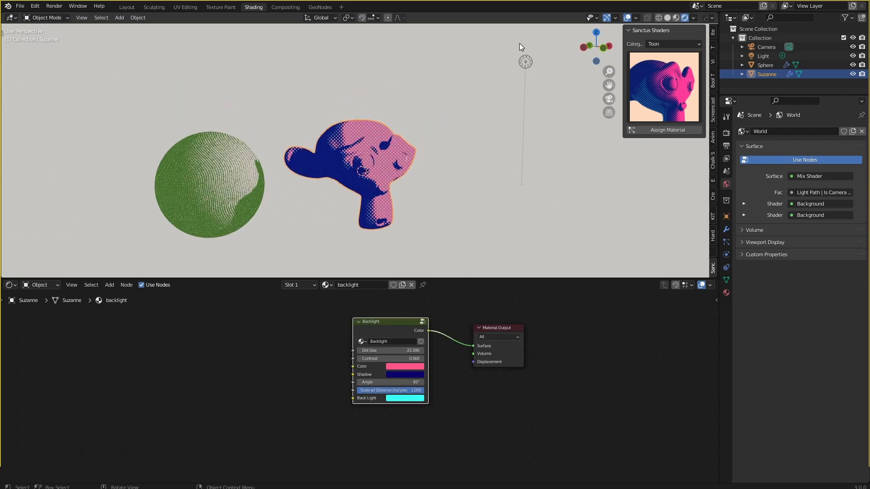
left_click(763, 56)
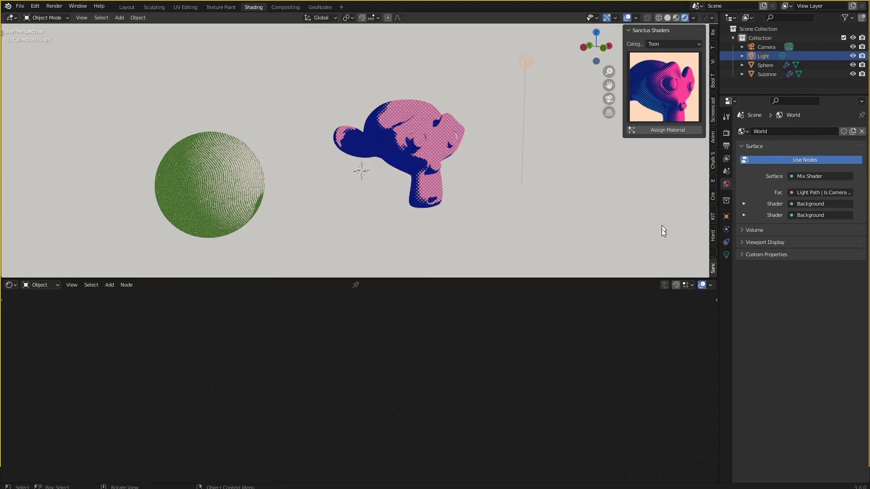
Duplicate the point light, colour them red and green, and move the green below Suzanne
left_click(725, 254)
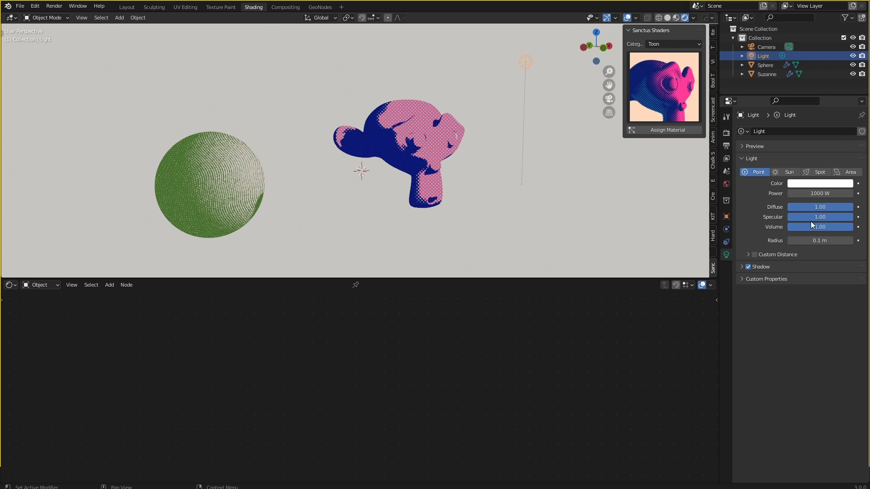
left_click(820, 183)
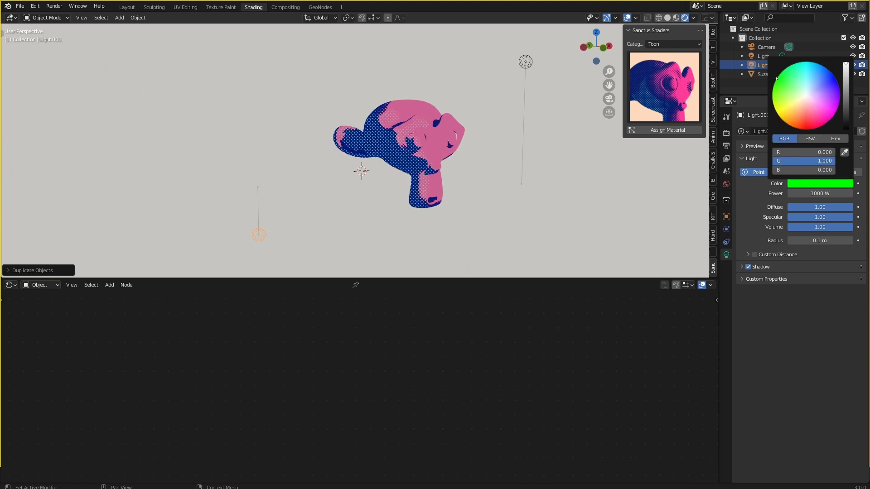
left_click(399, 155)
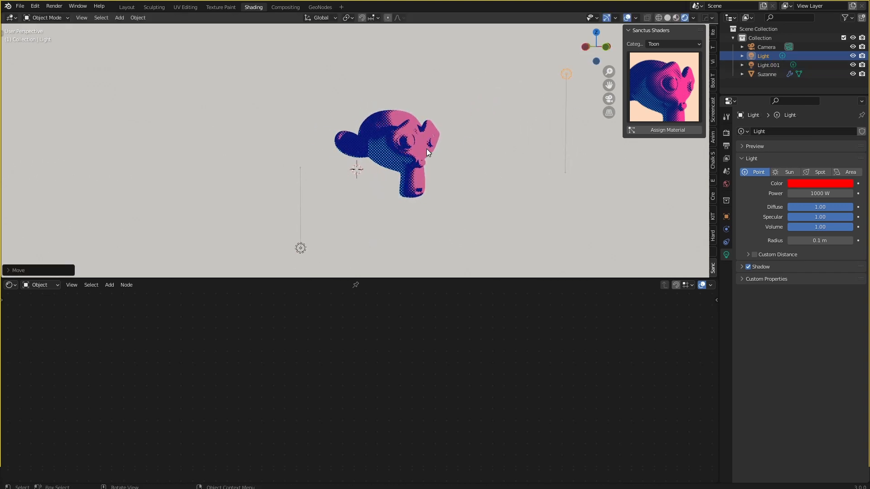
left_click(767, 73)
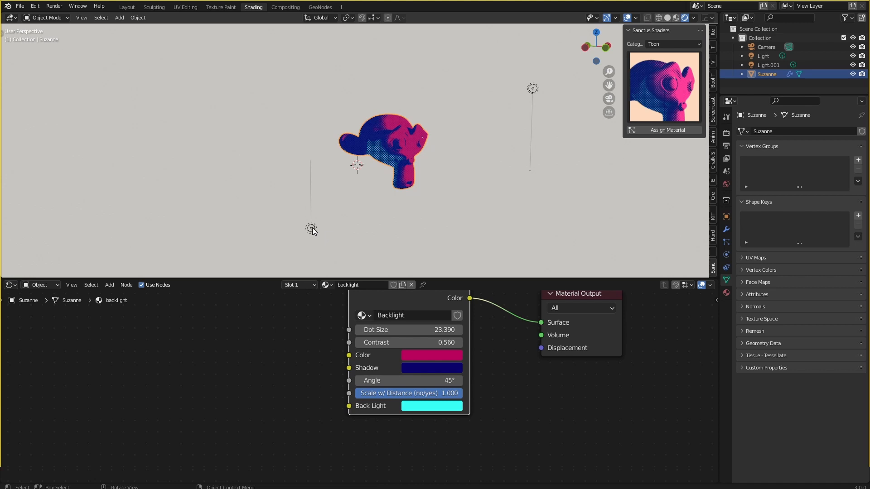
left_click(310, 228)
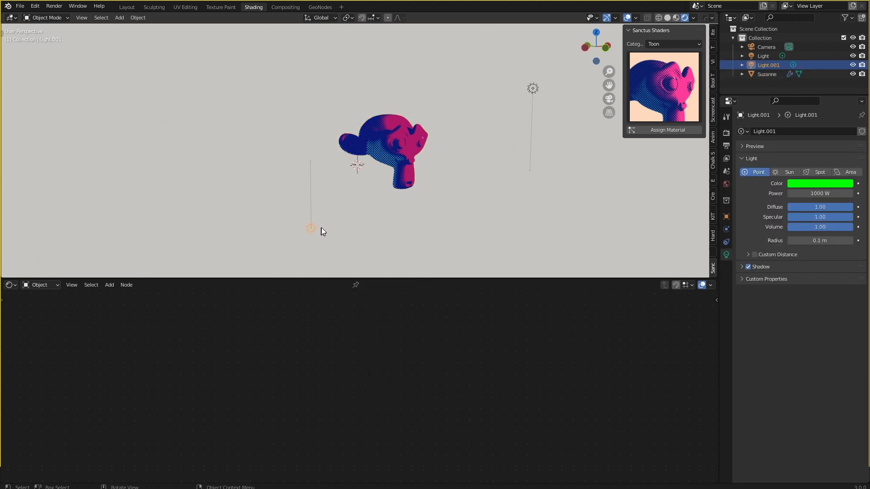
left_click_drag(311, 229, 299, 223)
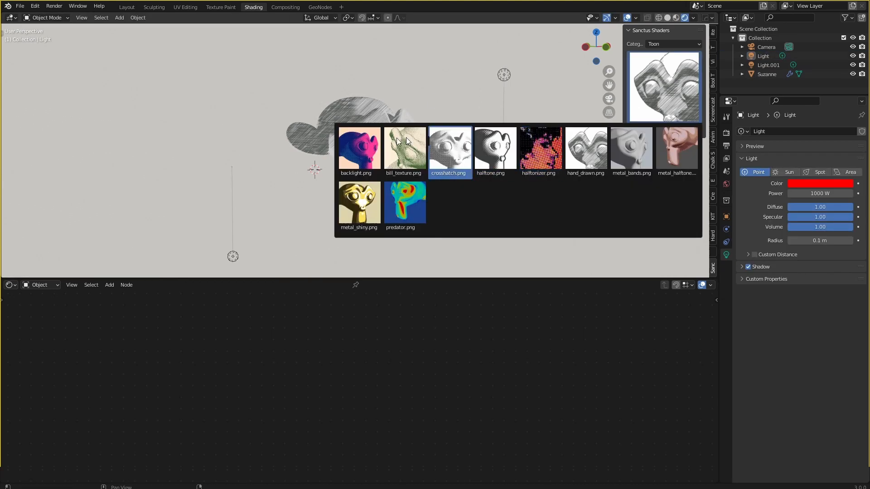
Delete Suzanne, add a plane, and choose the halftonizer shader for it
left_click(539, 150)
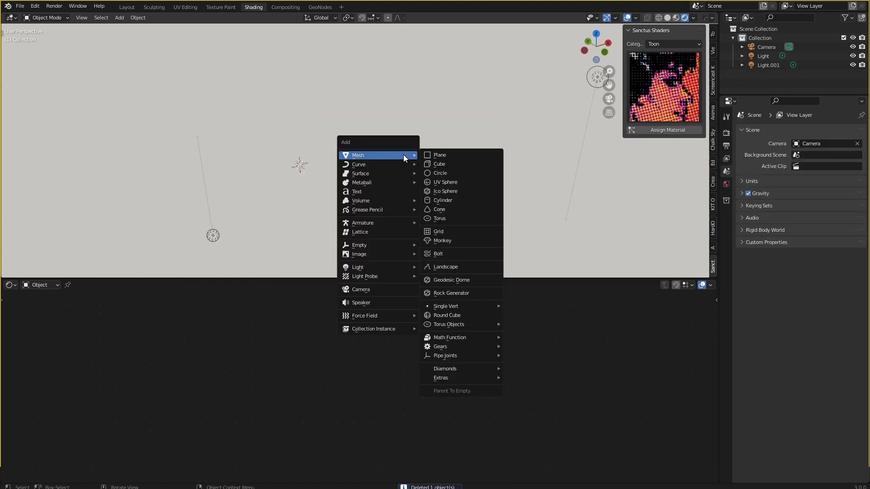
left_click(439, 155)
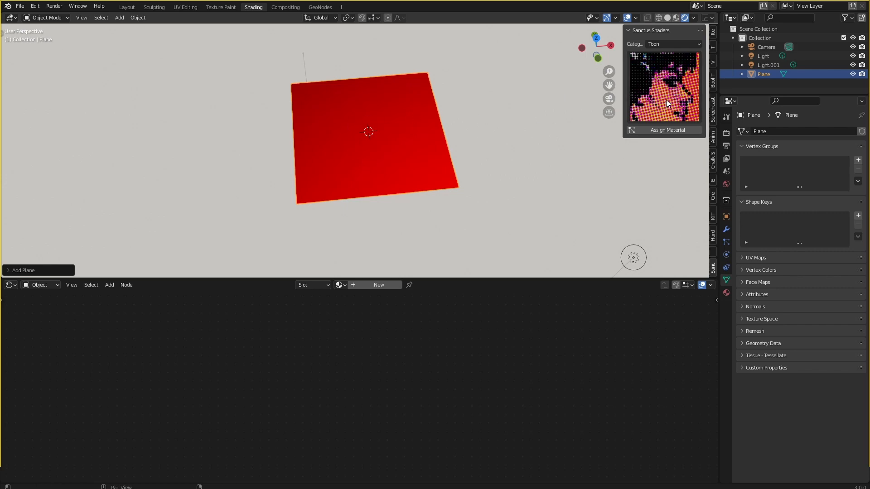
mouse_move(626, 144)
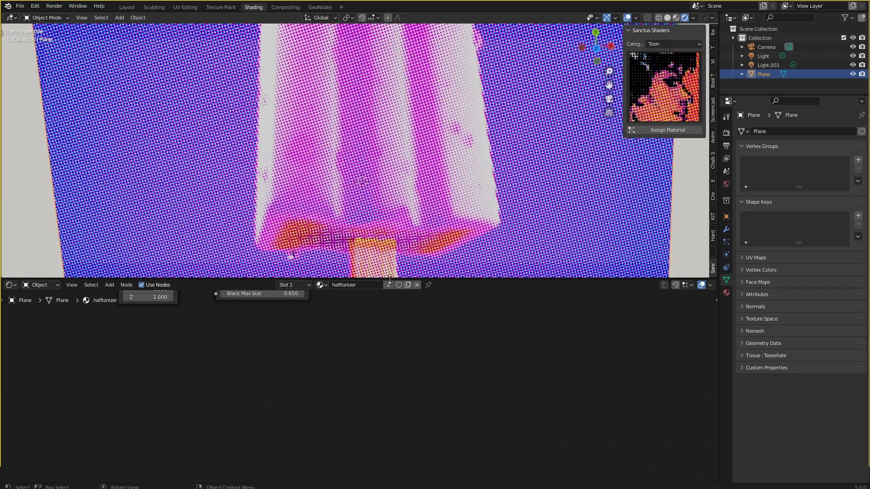
Open glass04.png in the halftonizer Image Texture node and adjust Texture Size and Black Max Size
left_click(655, 166)
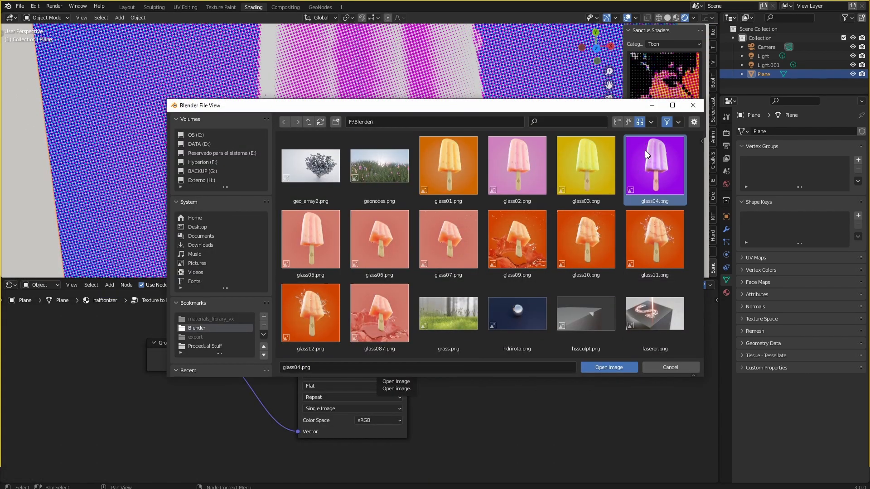
mouse_move(635, 146)
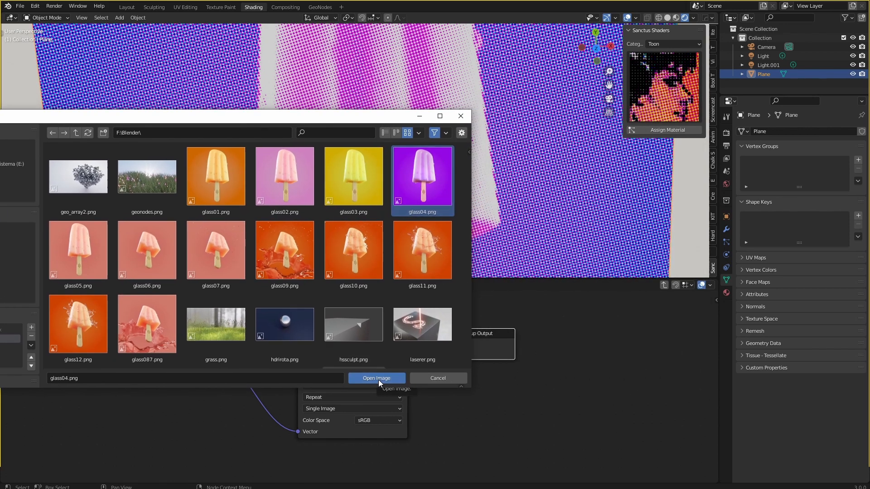
left_click(376, 378)
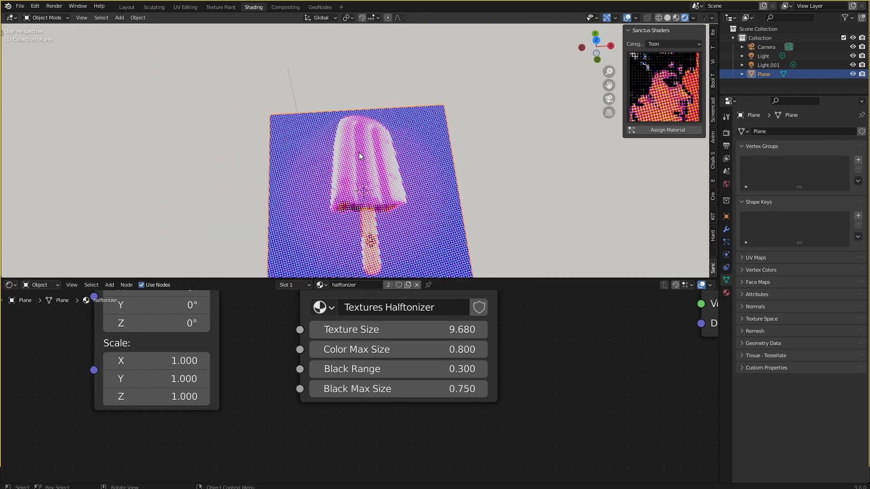
mouse_move(393, 190)
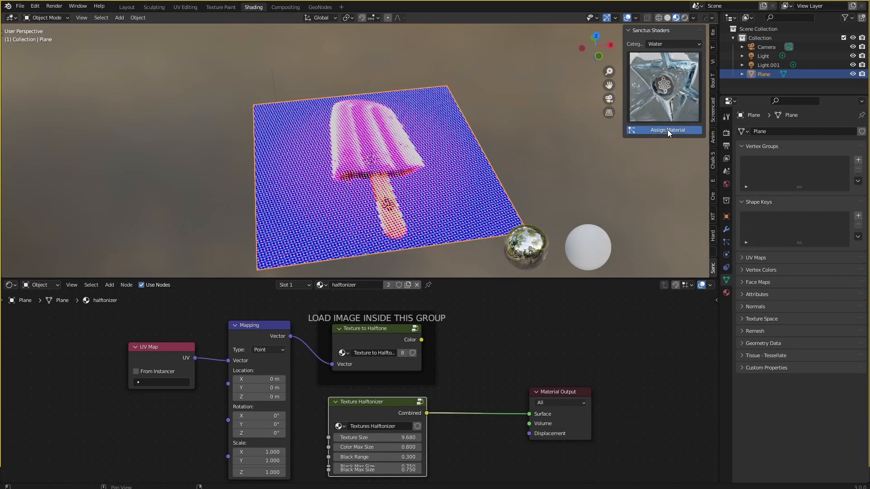
Assign the red woven fabric_01 shader to the plane and orbit to inspect it
left_click(668, 130)
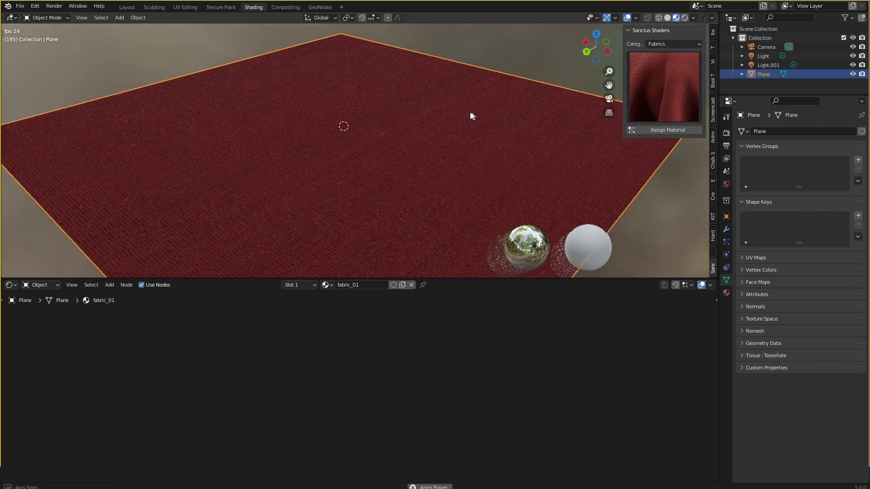
left_click_drag(471, 115, 382, 153)
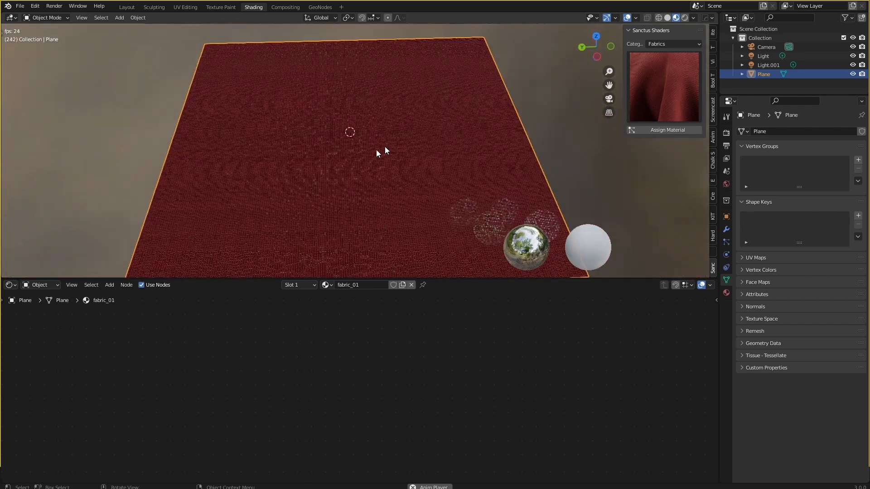
left_click_drag(386, 152, 403, 142)
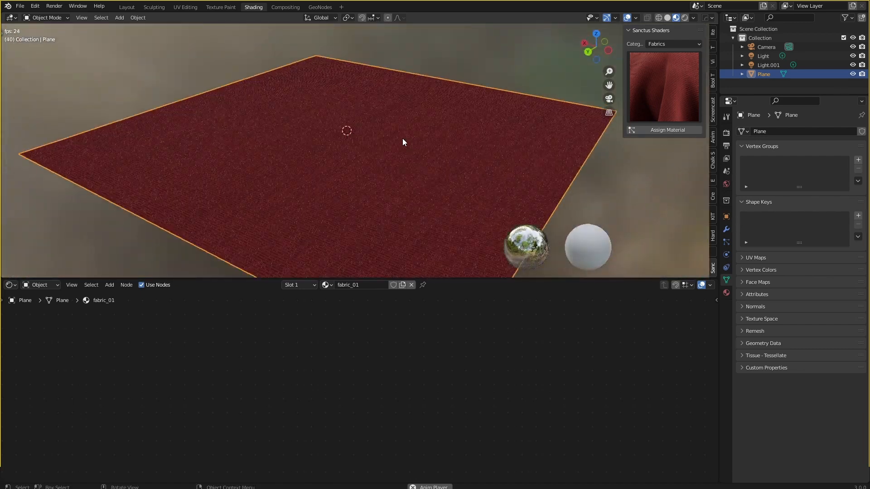